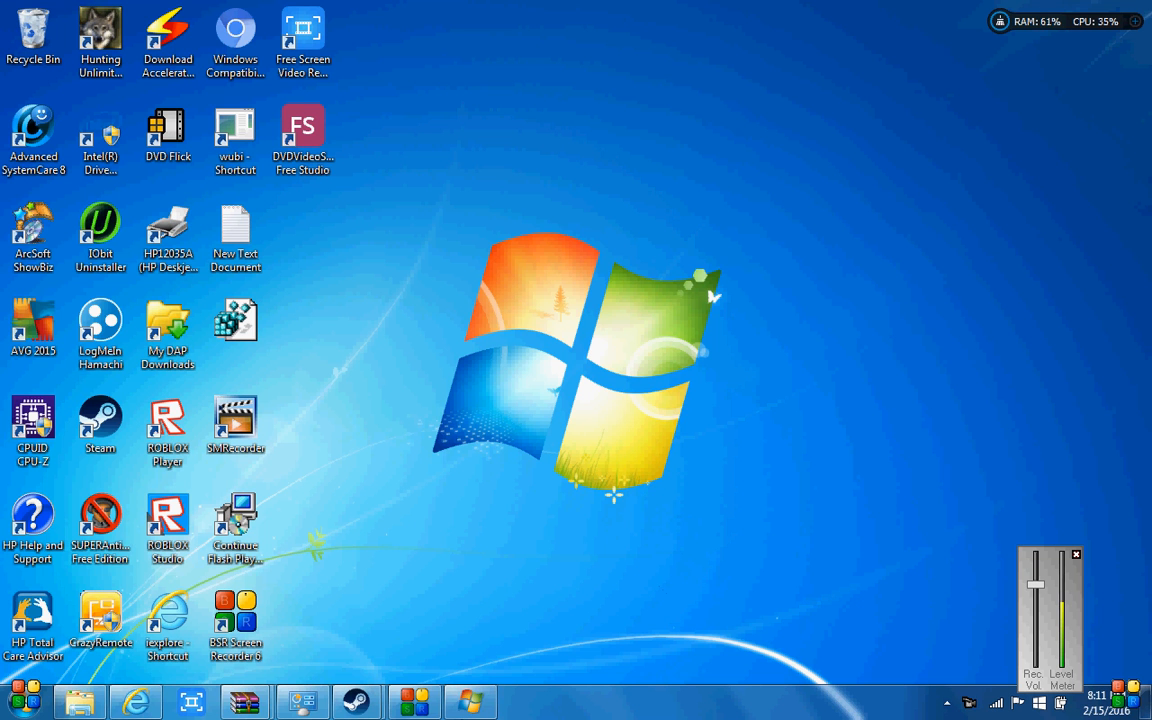
mouse_move(16, 700)
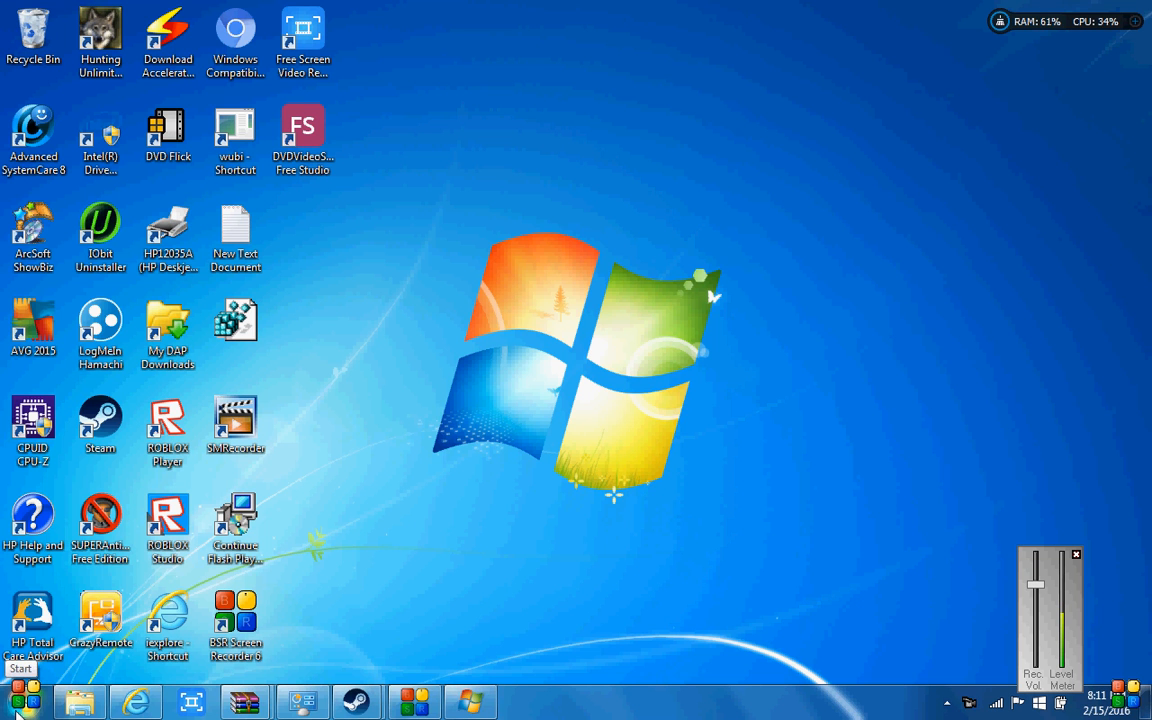
mouse_move(20, 700)
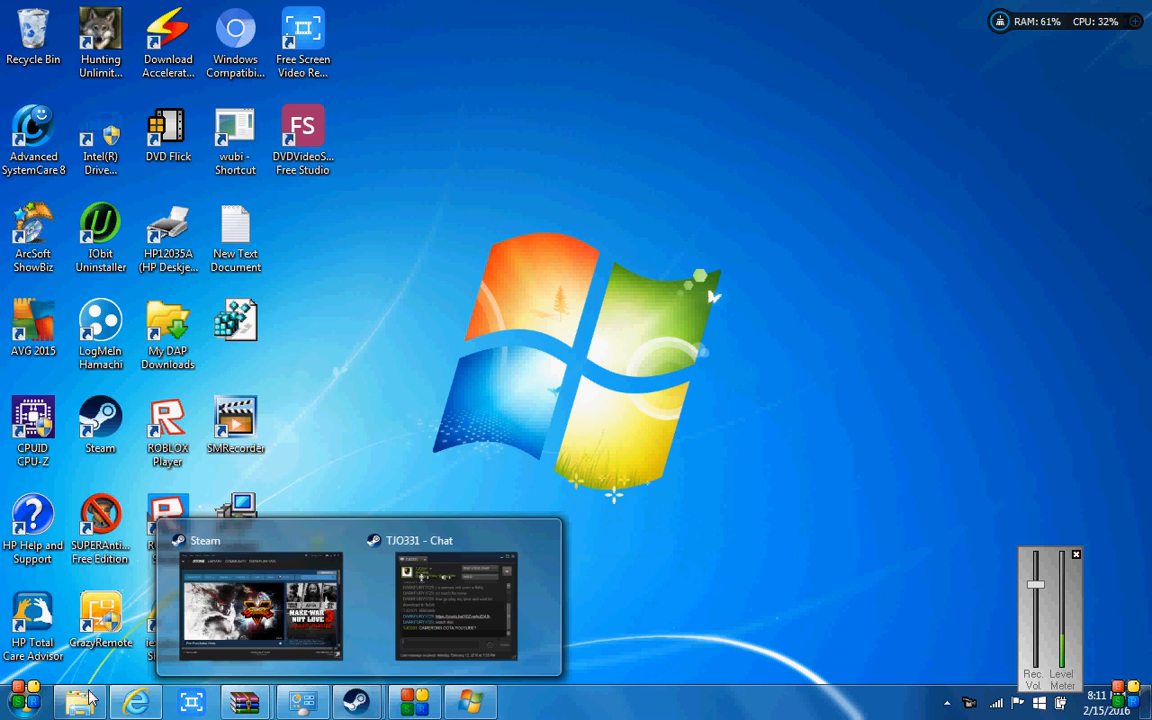
Bring the System window forward to show Windows activation status and product ID
click(20, 700)
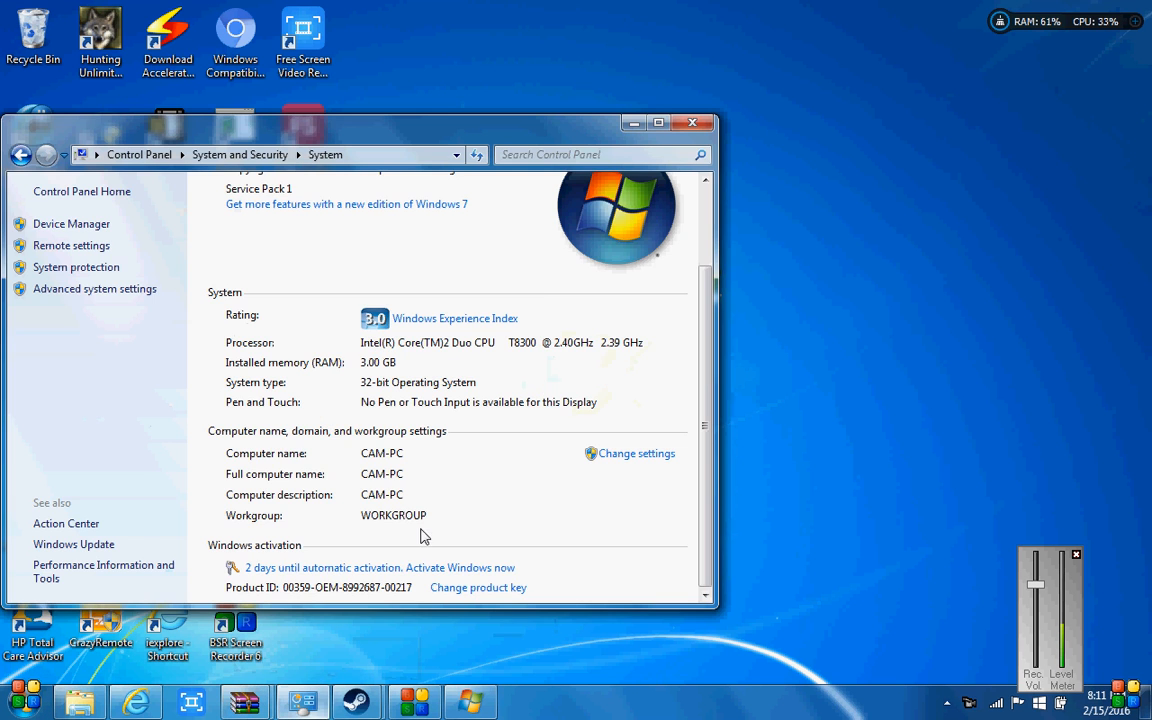
Extract the boot folder from the Windows 7 Home Premium ISO, answering Yes to All on replace
click(692, 122)
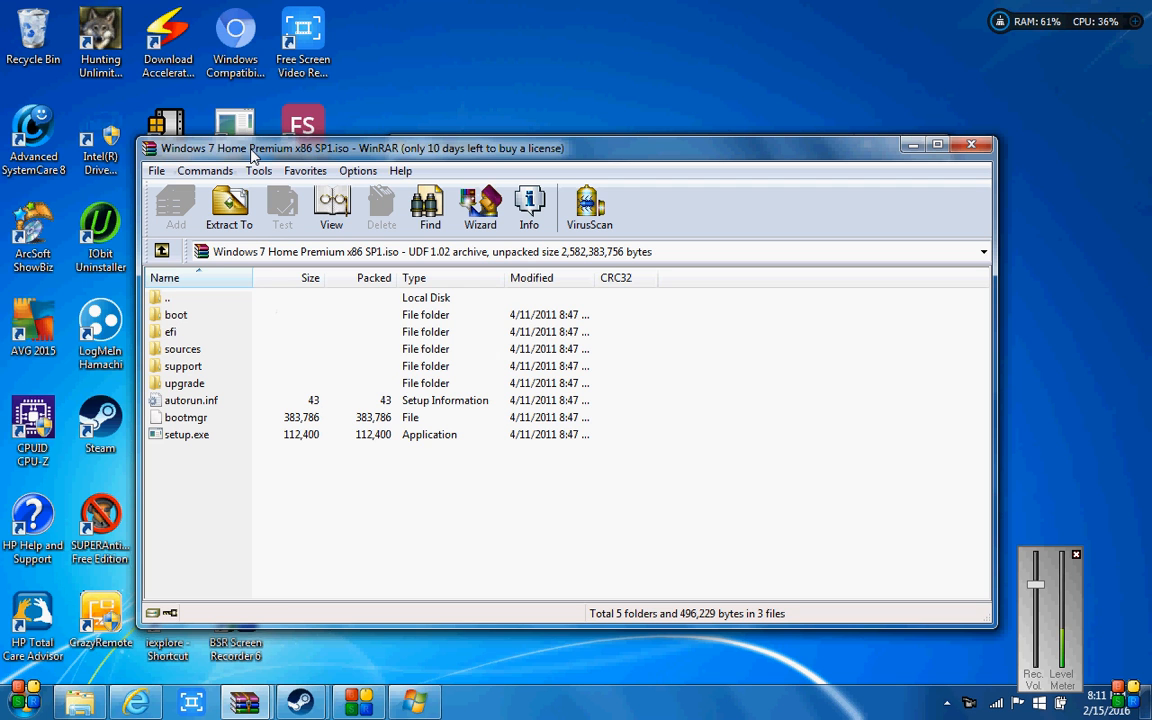
mouse_move(518, 164)
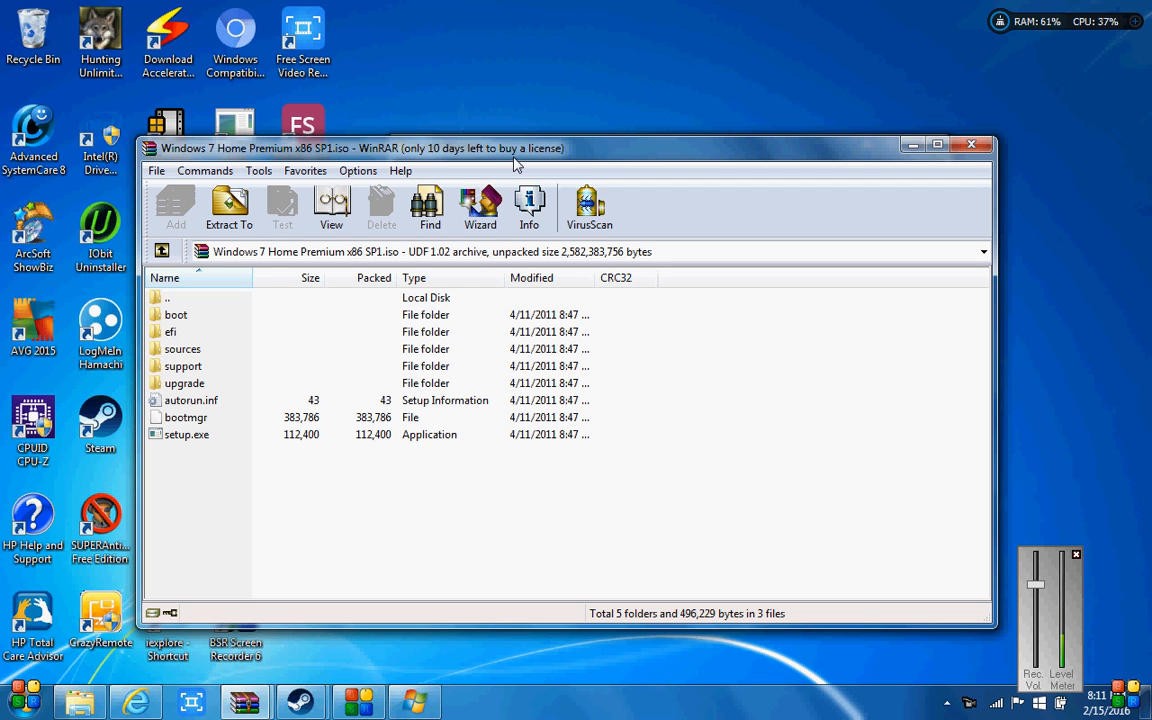
mouse_move(530, 160)
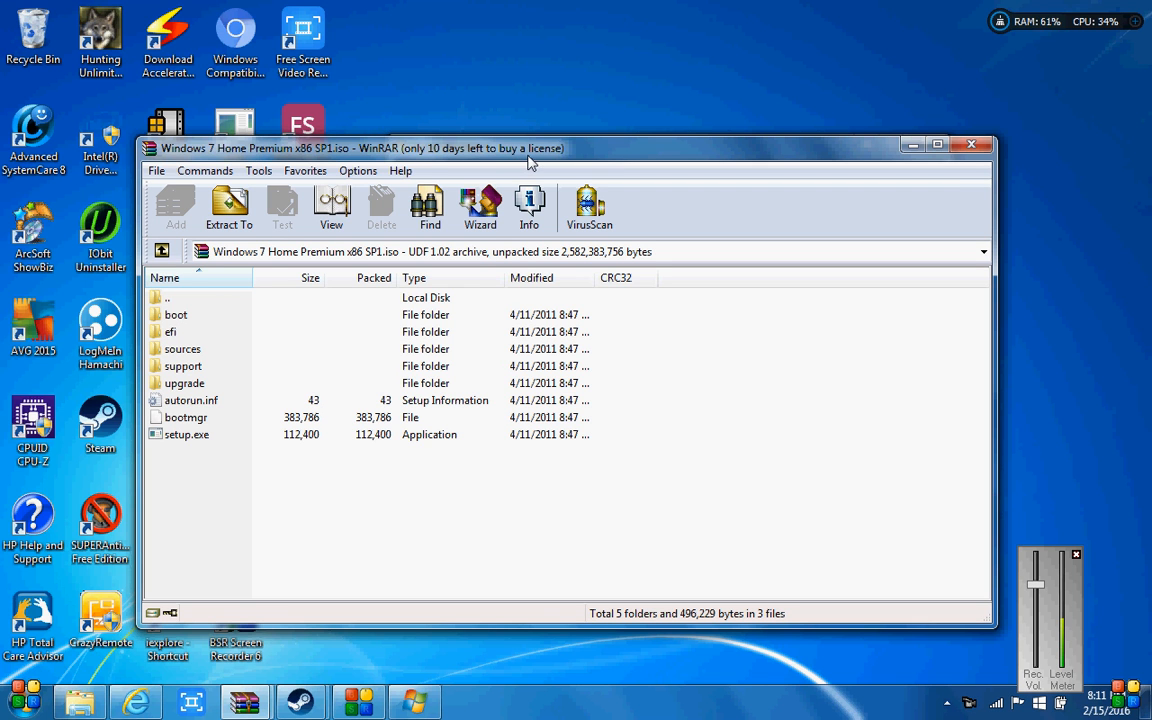
mouse_move(252, 332)
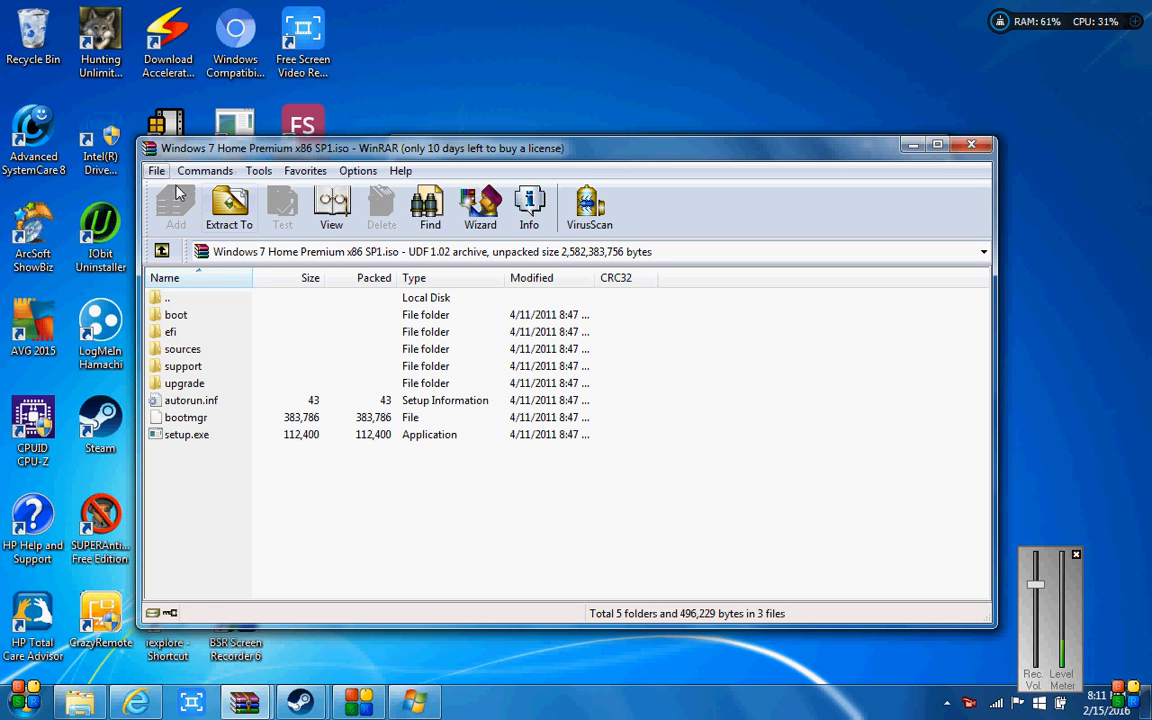
click(176, 314)
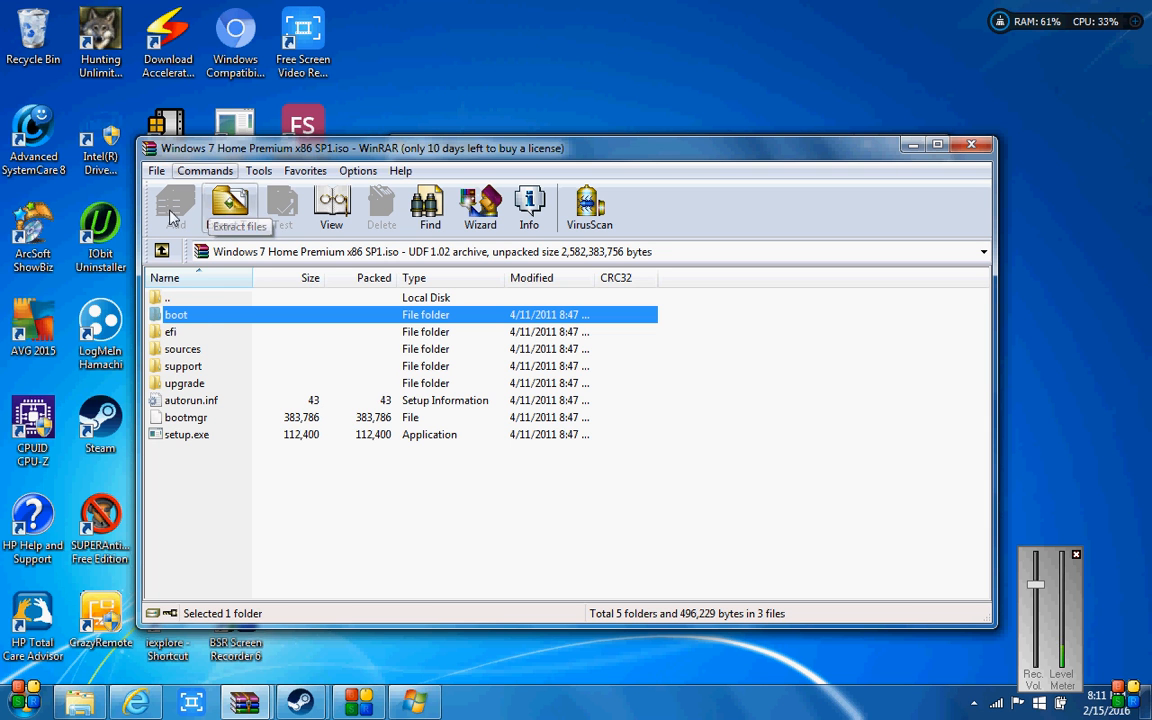
mouse_move(228, 206)
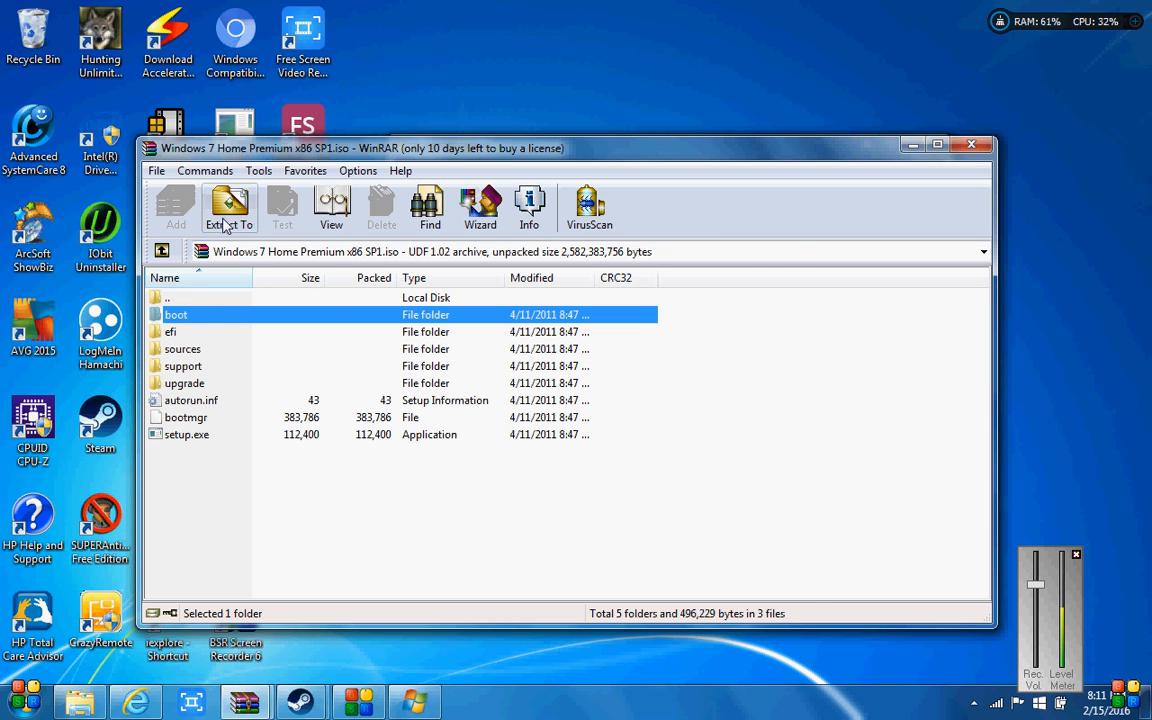
click(228, 206)
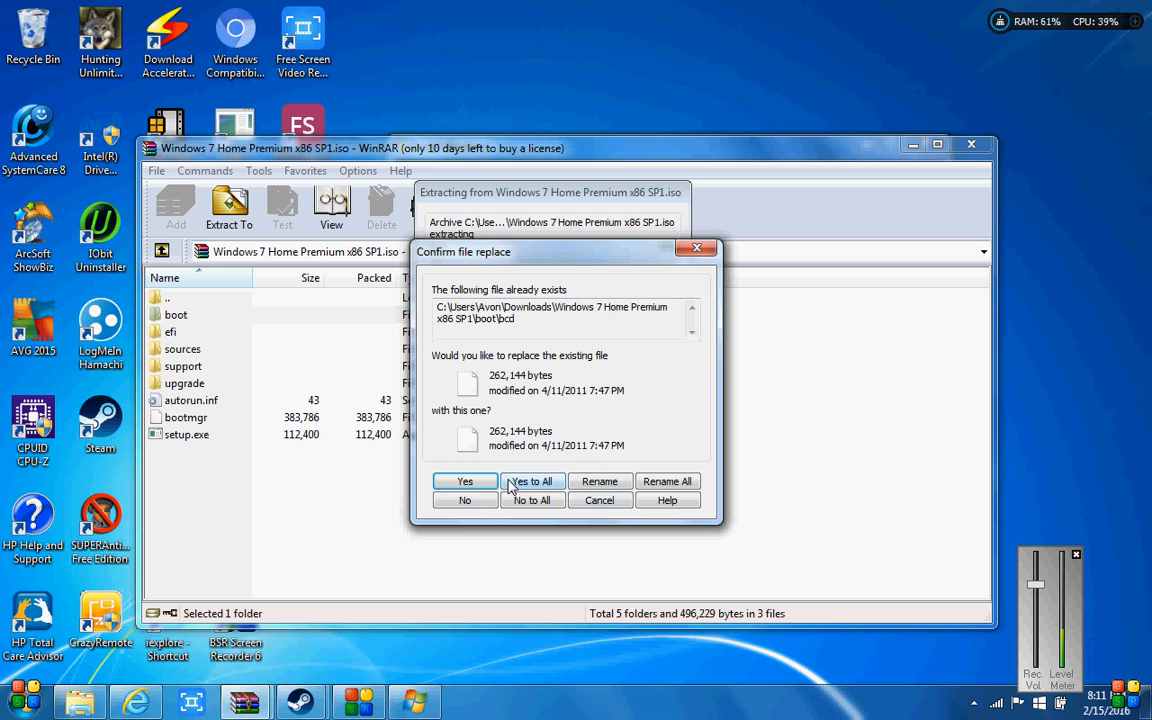
click(532, 480)
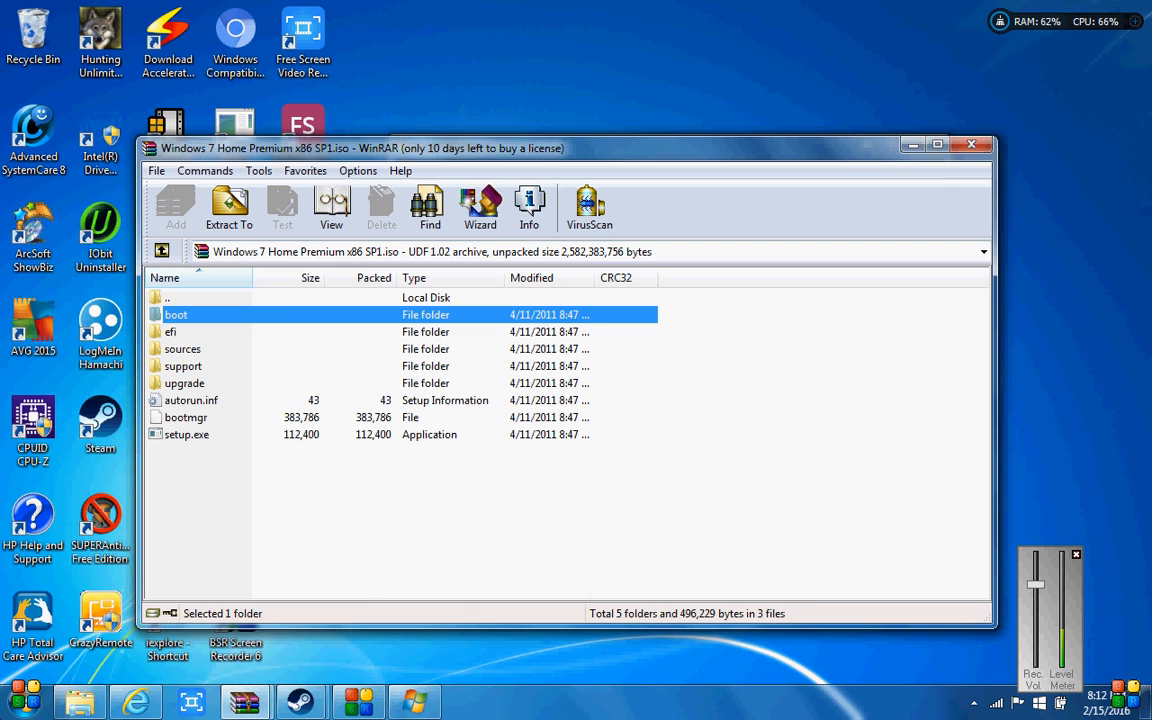
Search the Start menu for 'windows 7 home' to list the Home Premium items
click(18, 700)
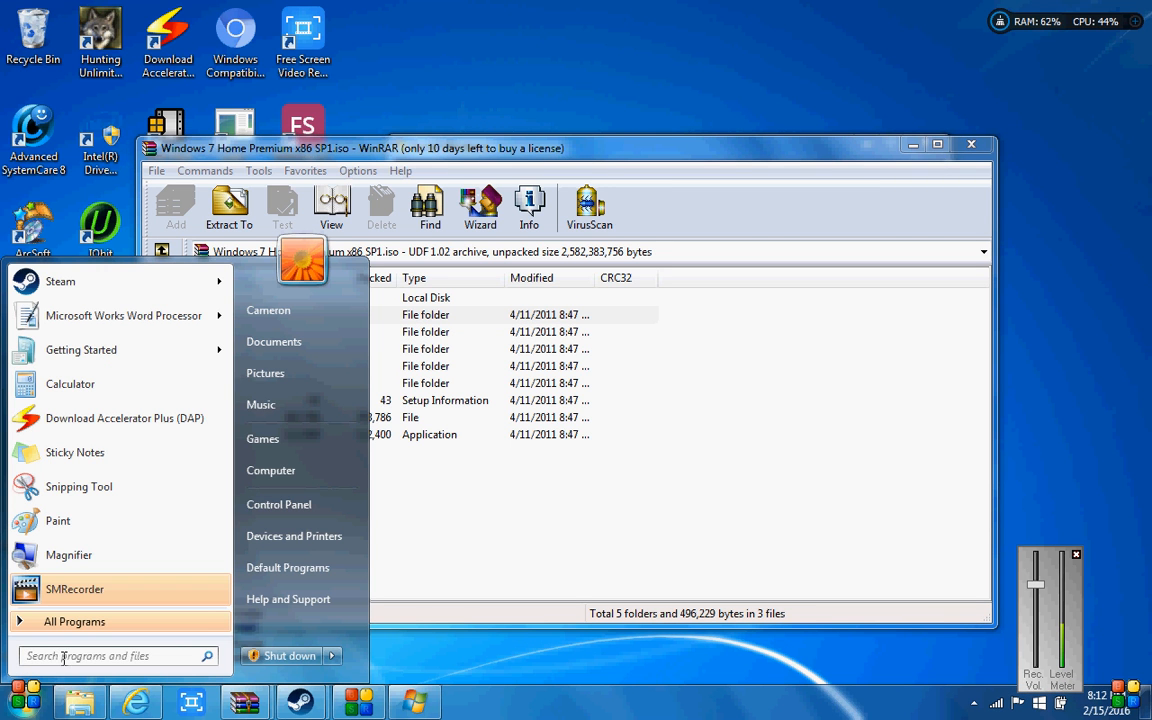
text(win)
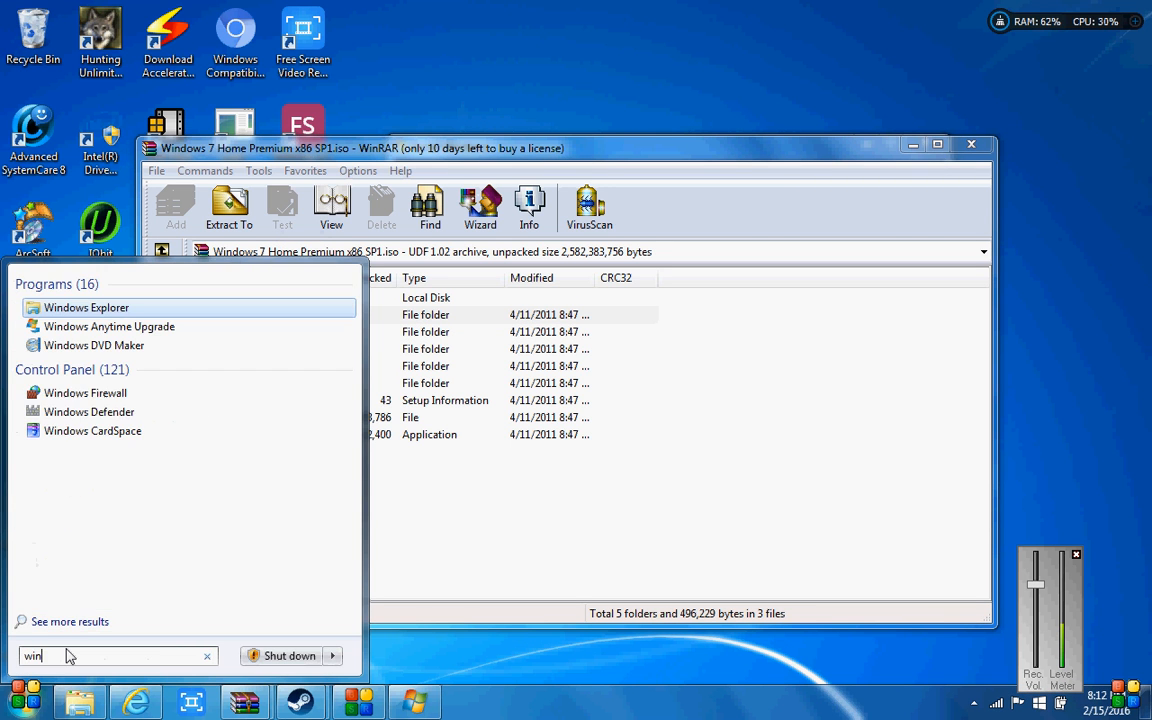
text(dows)
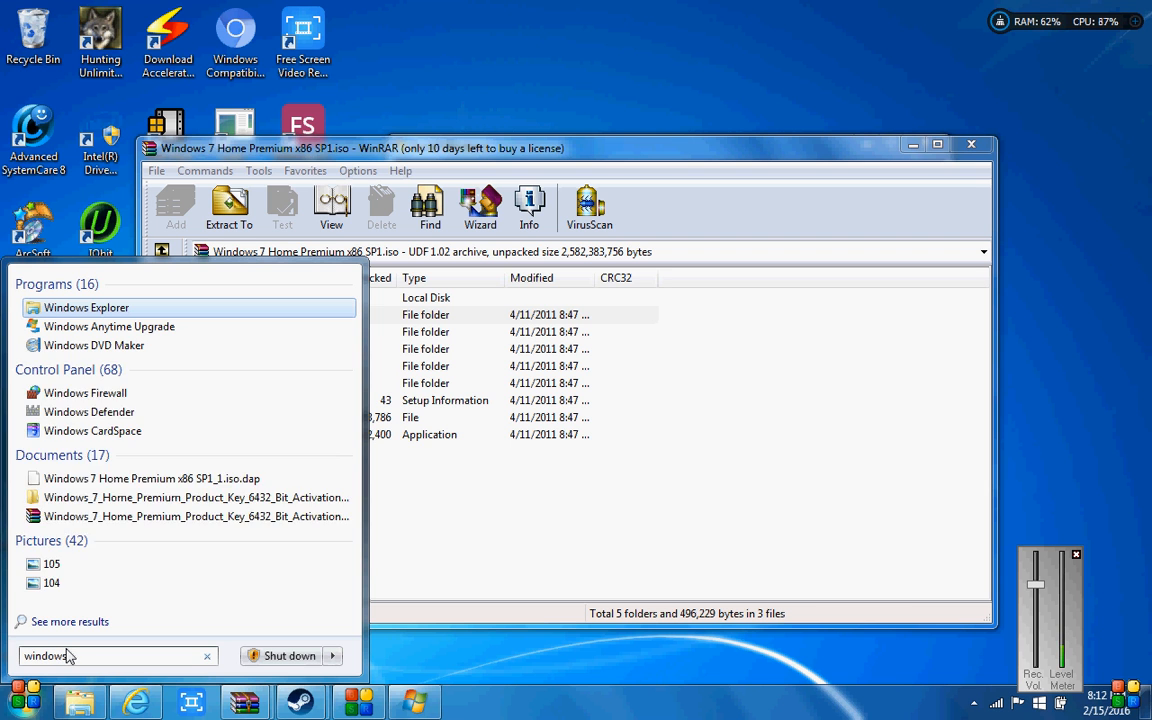
text(7 h)
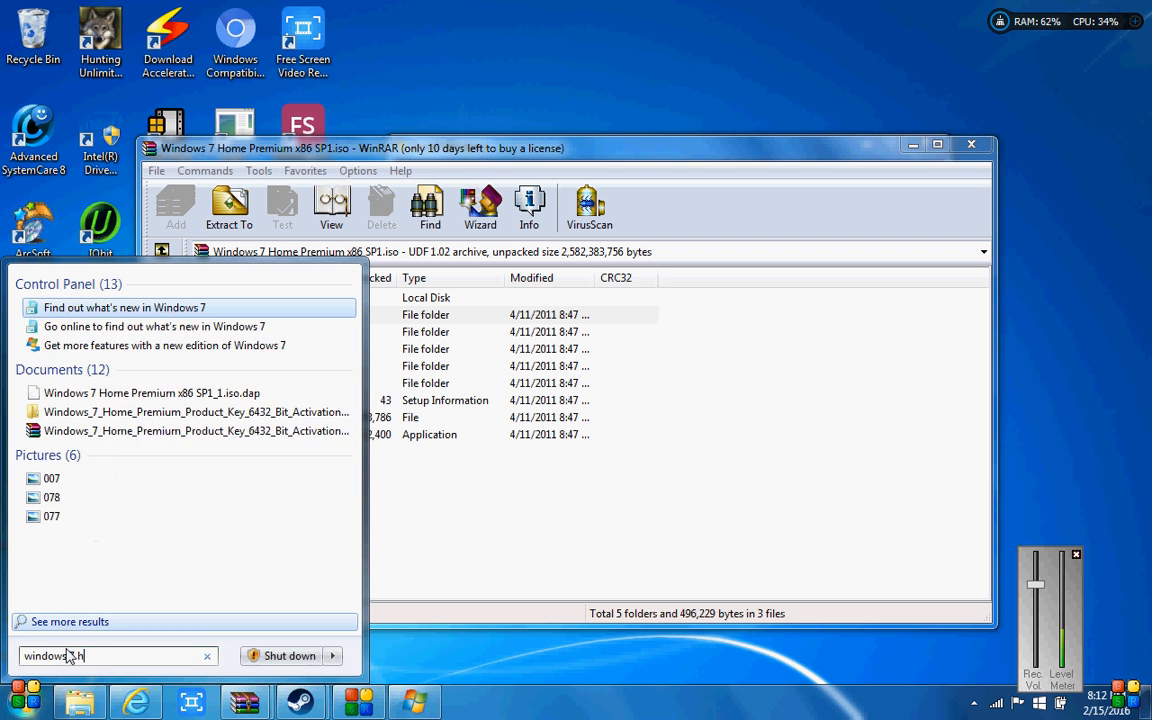
text(ome)
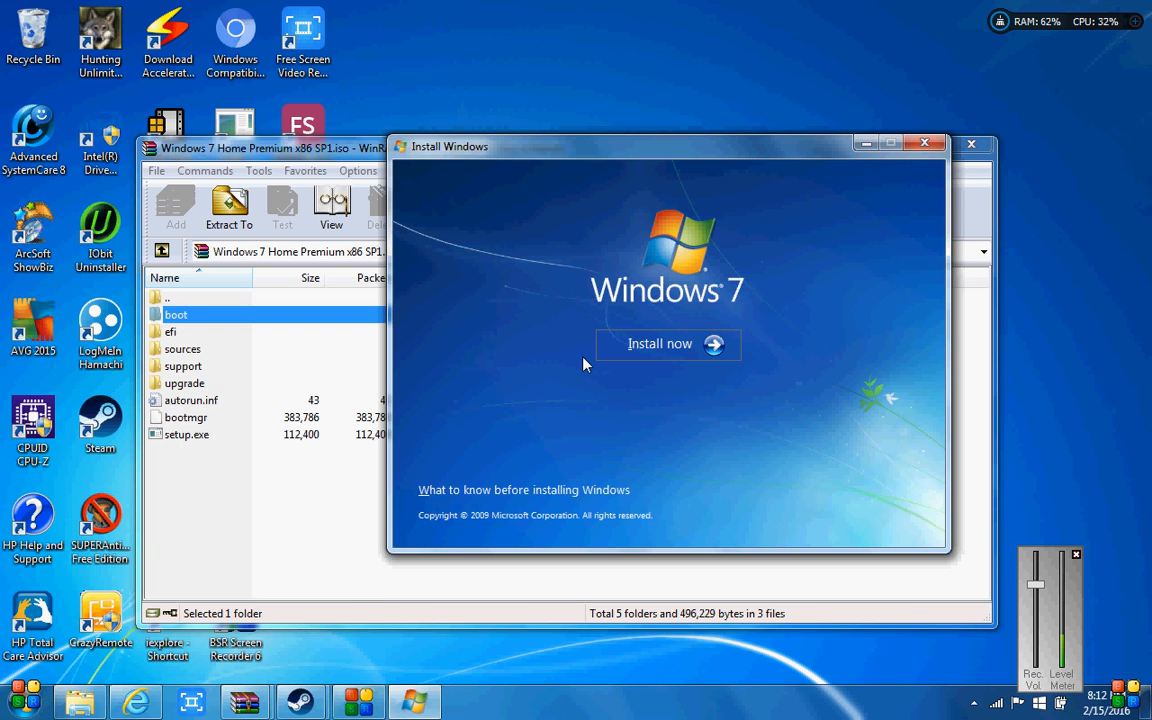
mouse_move(668, 344)
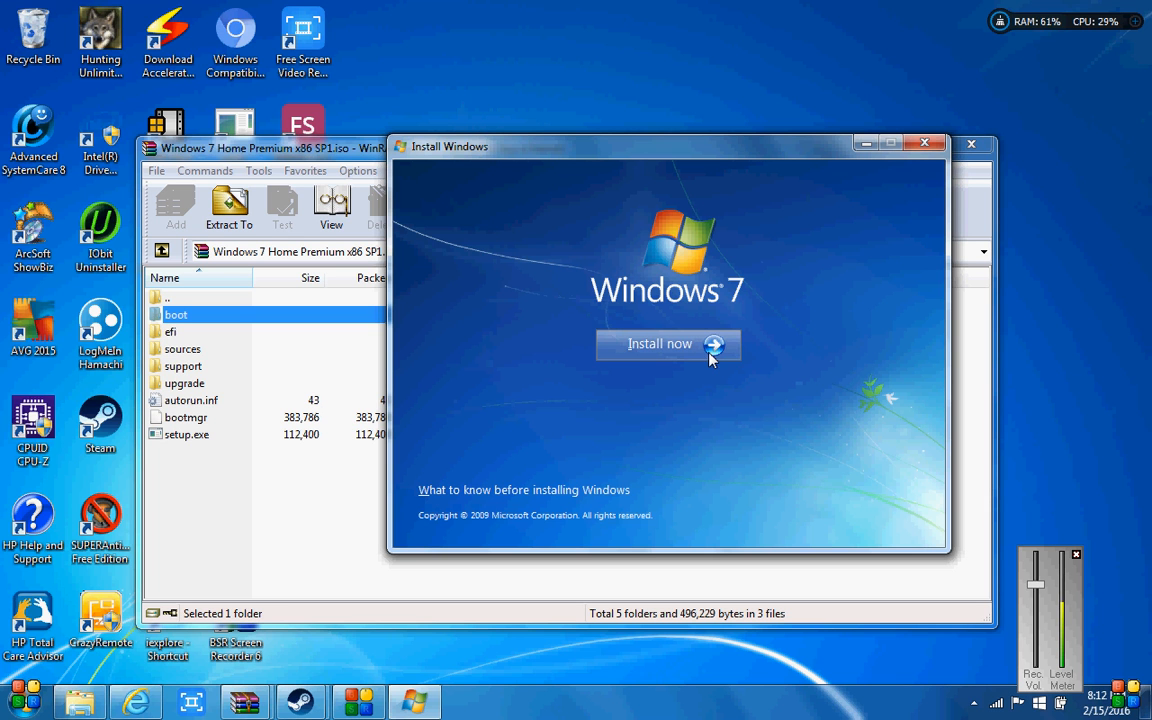
mouse_move(780, 184)
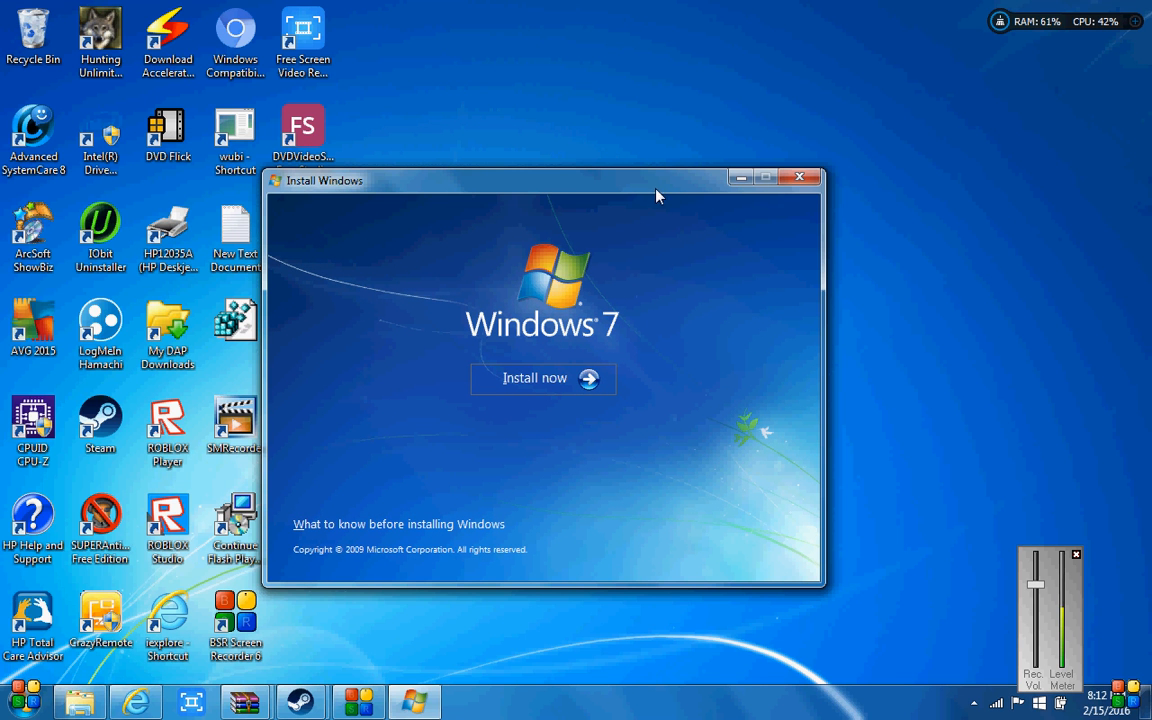
mouse_move(670, 184)
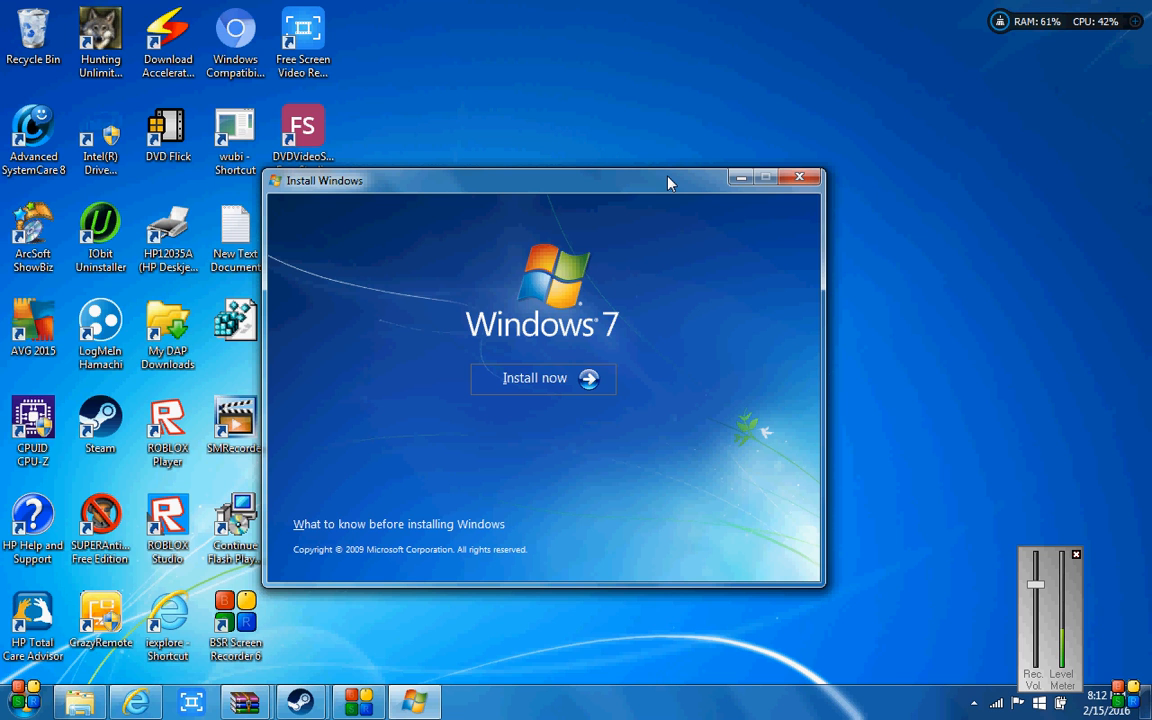
mouse_move(670, 190)
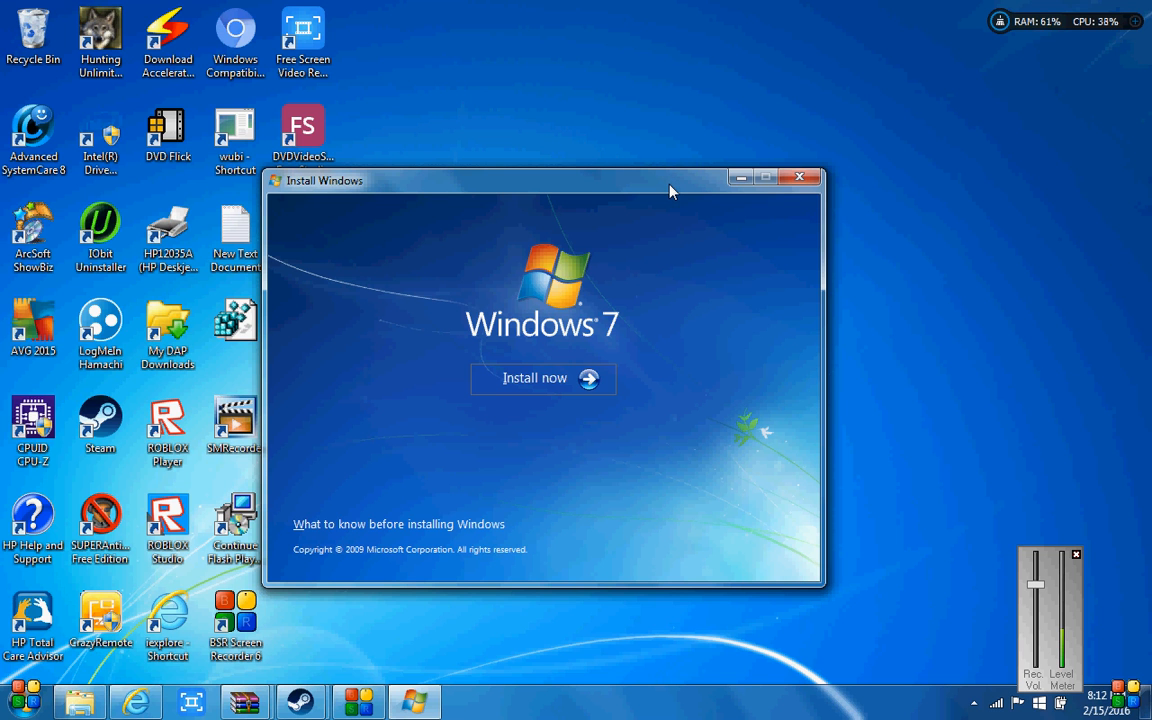
mouse_move(676, 206)
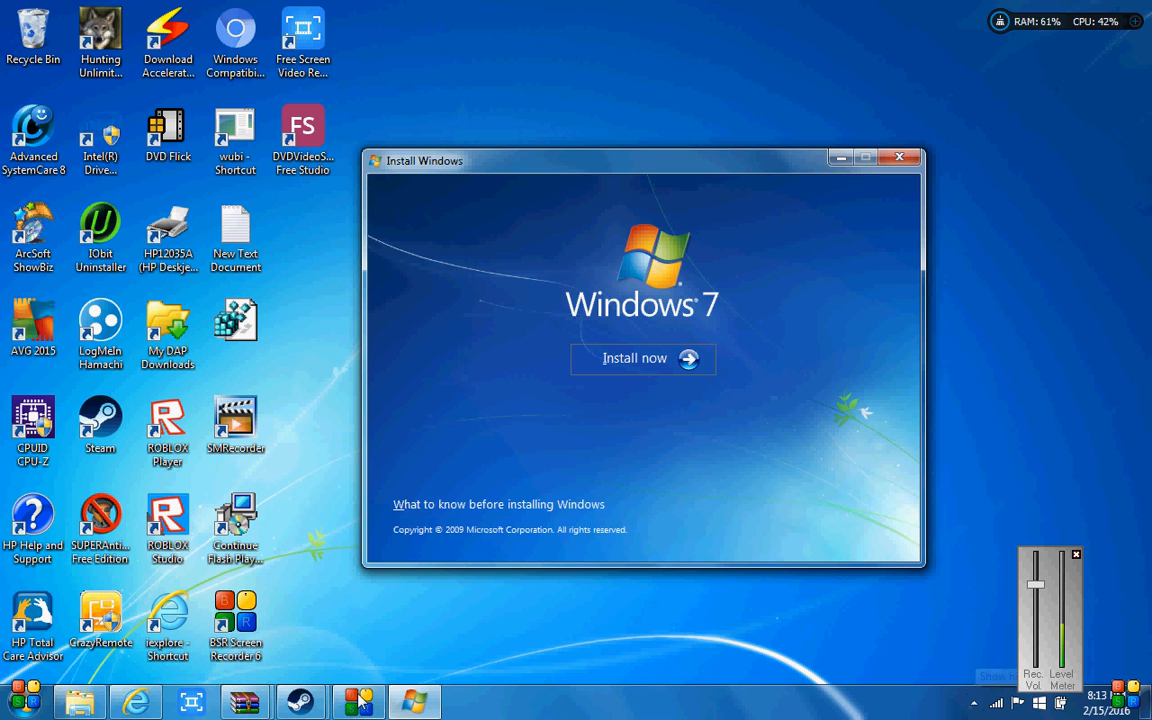
mouse_move(676, 264)
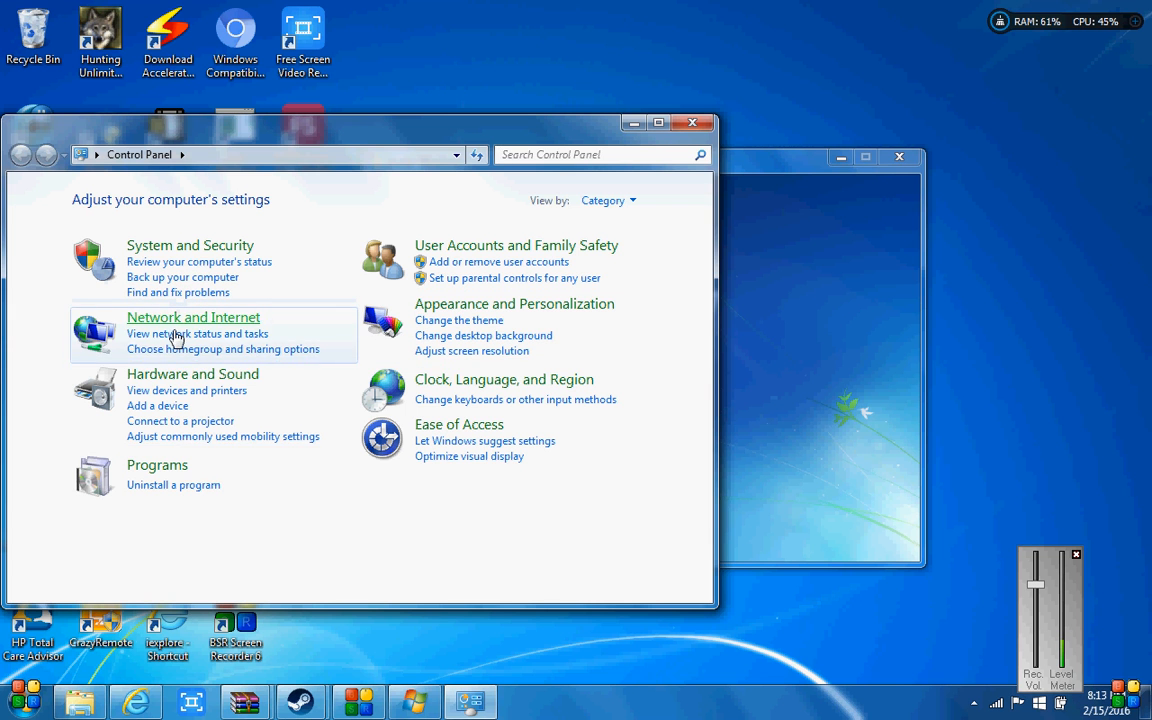
mouse_move(192, 374)
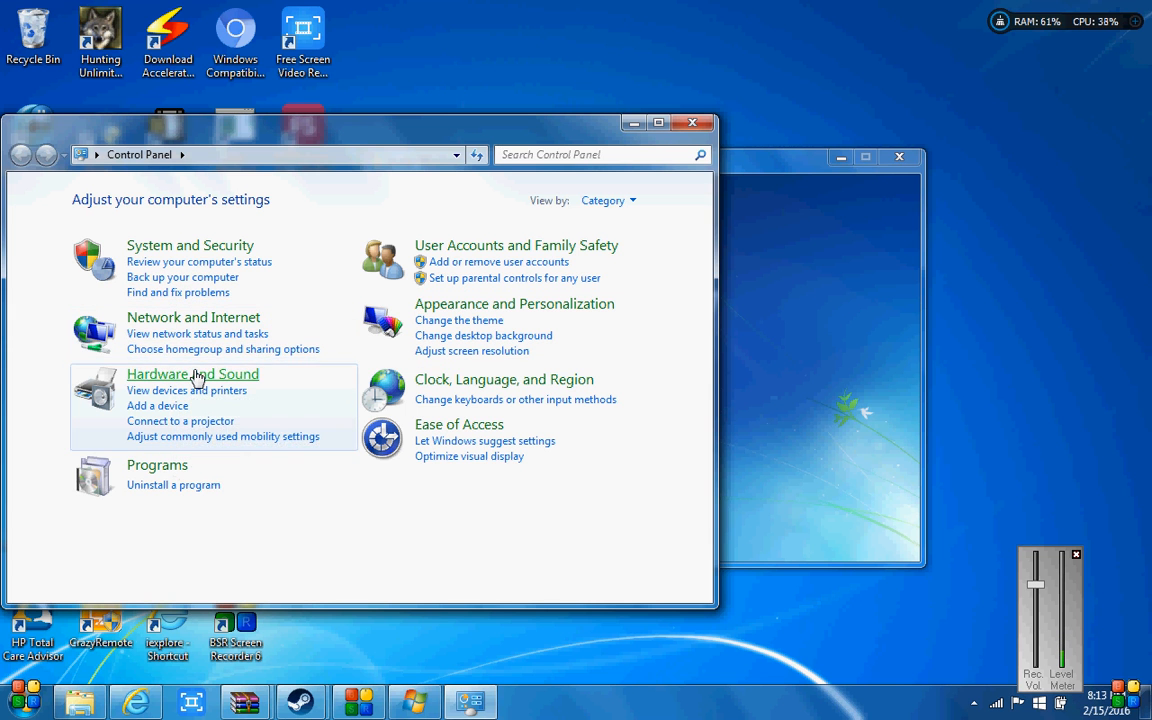
Reach the System page via System and Security and show the Windows activation section
click(188, 244)
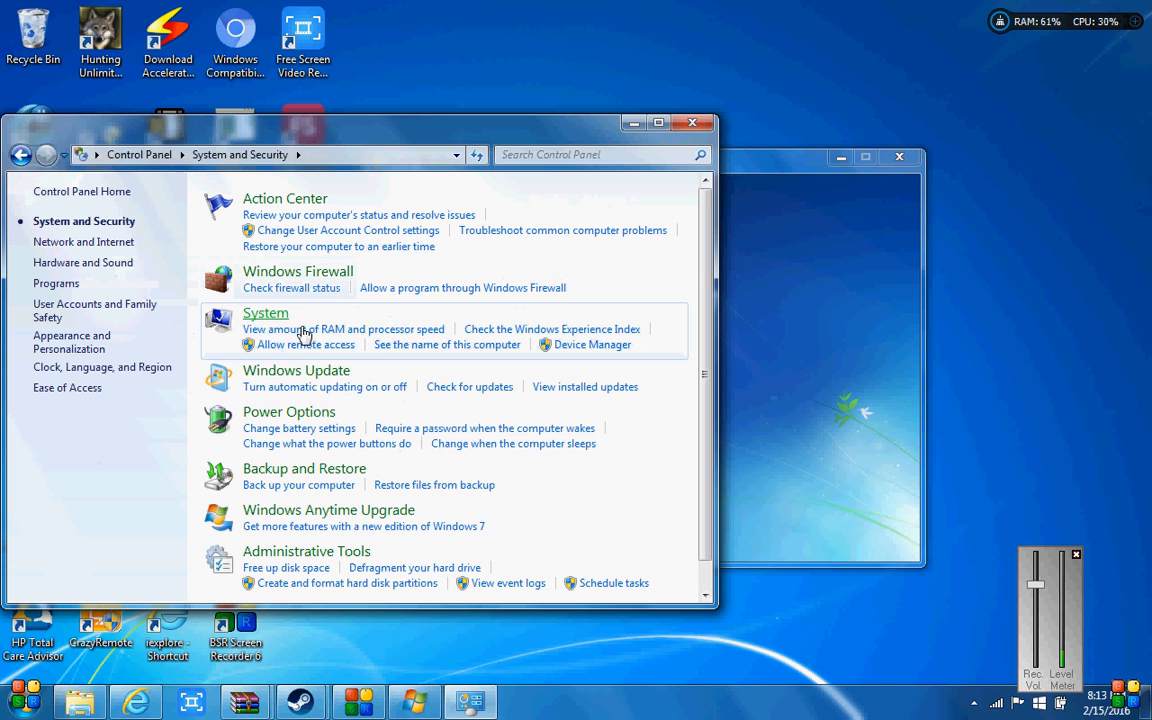
click(264, 312)
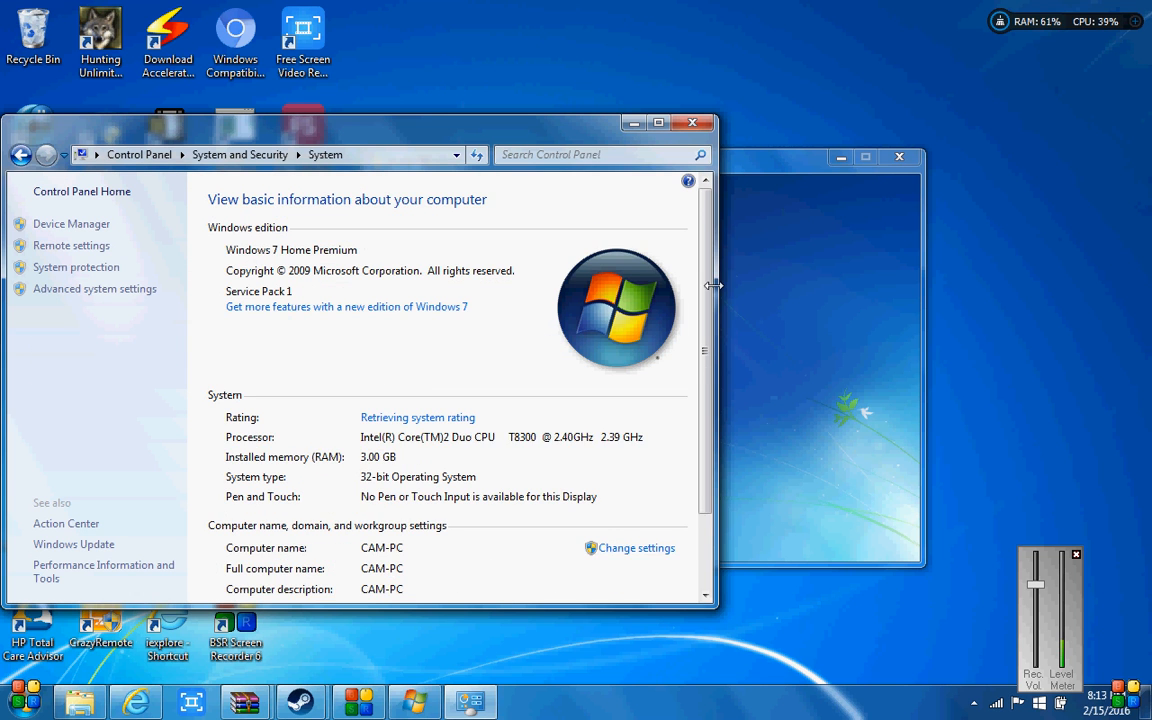
scroll(down, 3)
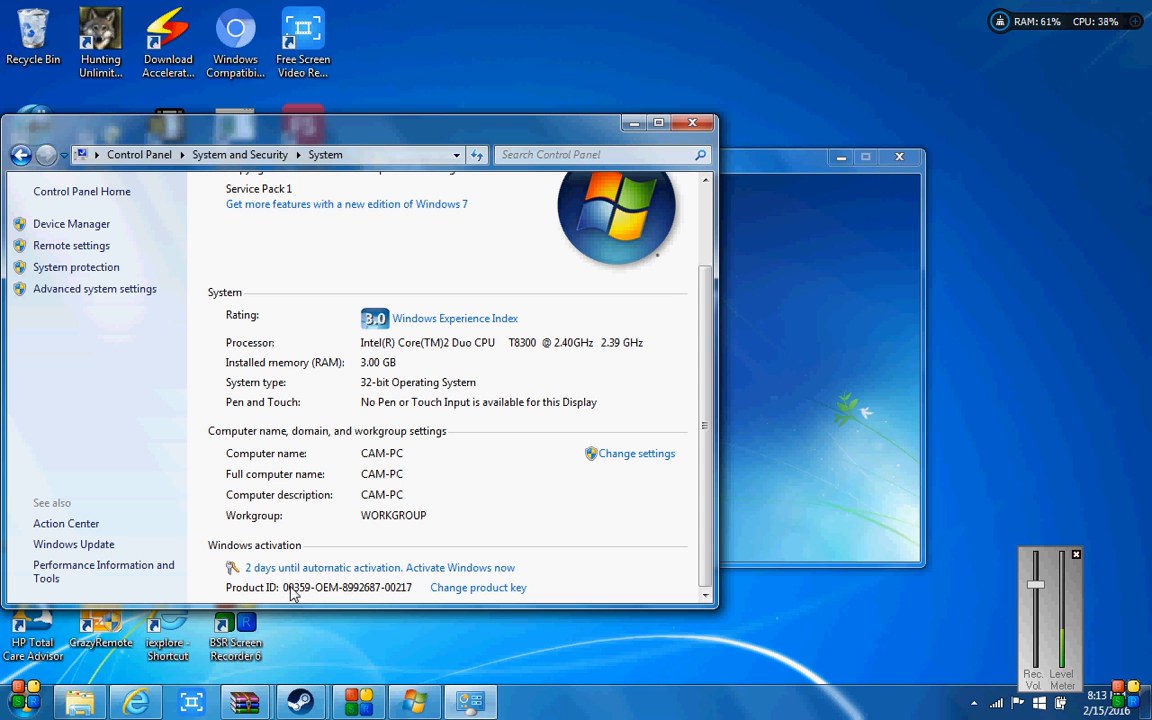
mouse_move(332, 554)
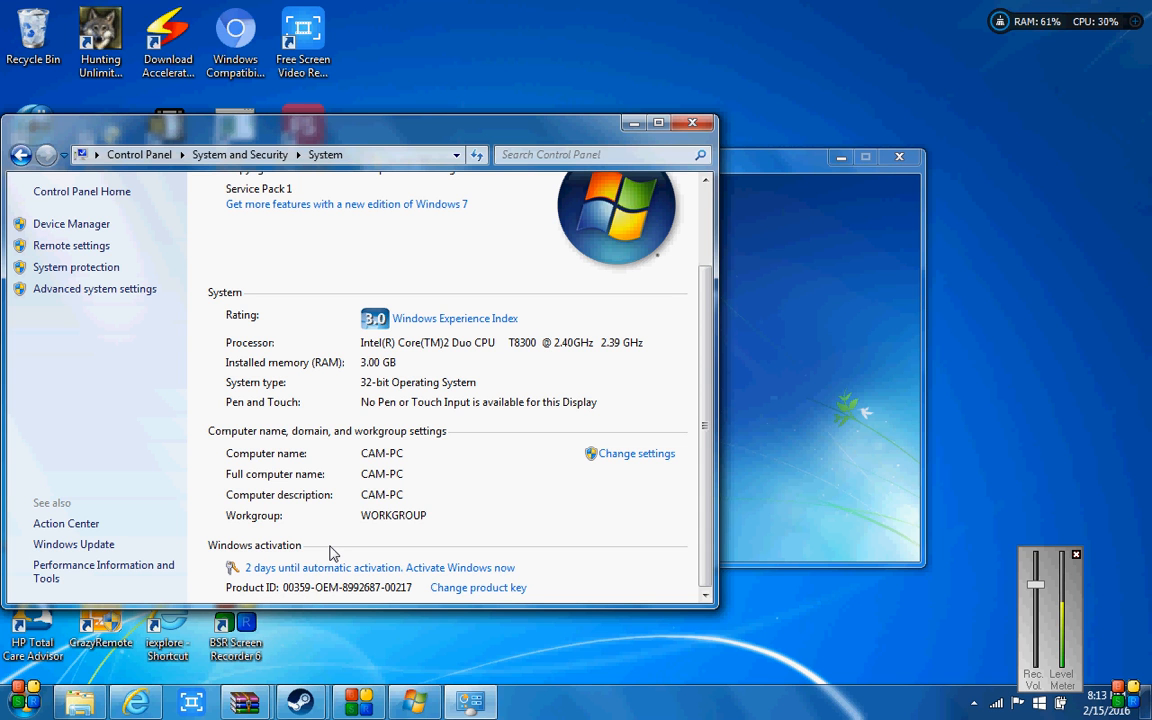
mouse_move(390, 482)
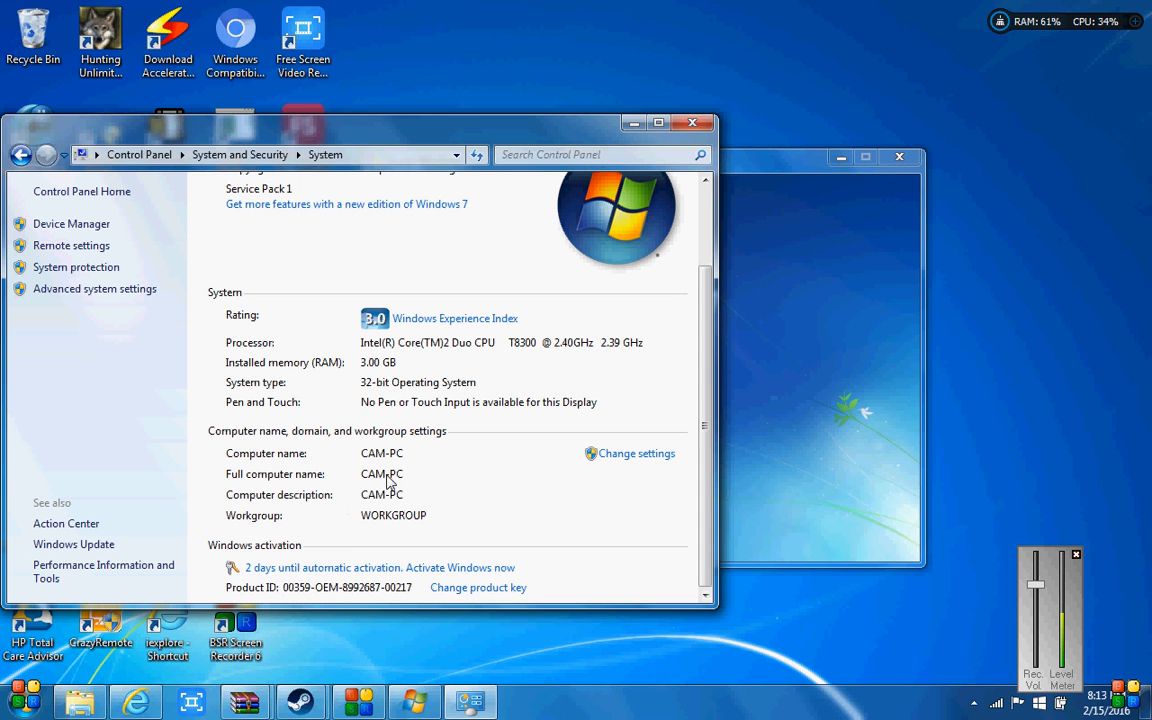
mouse_move(362, 480)
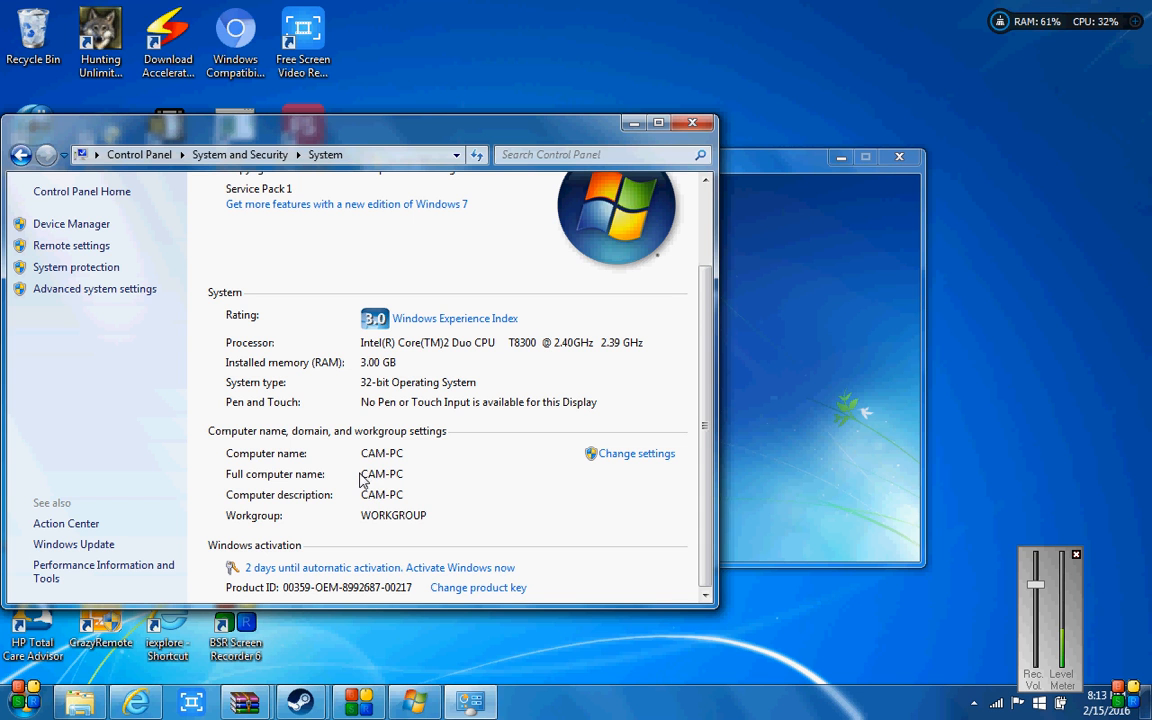
mouse_move(364, 476)
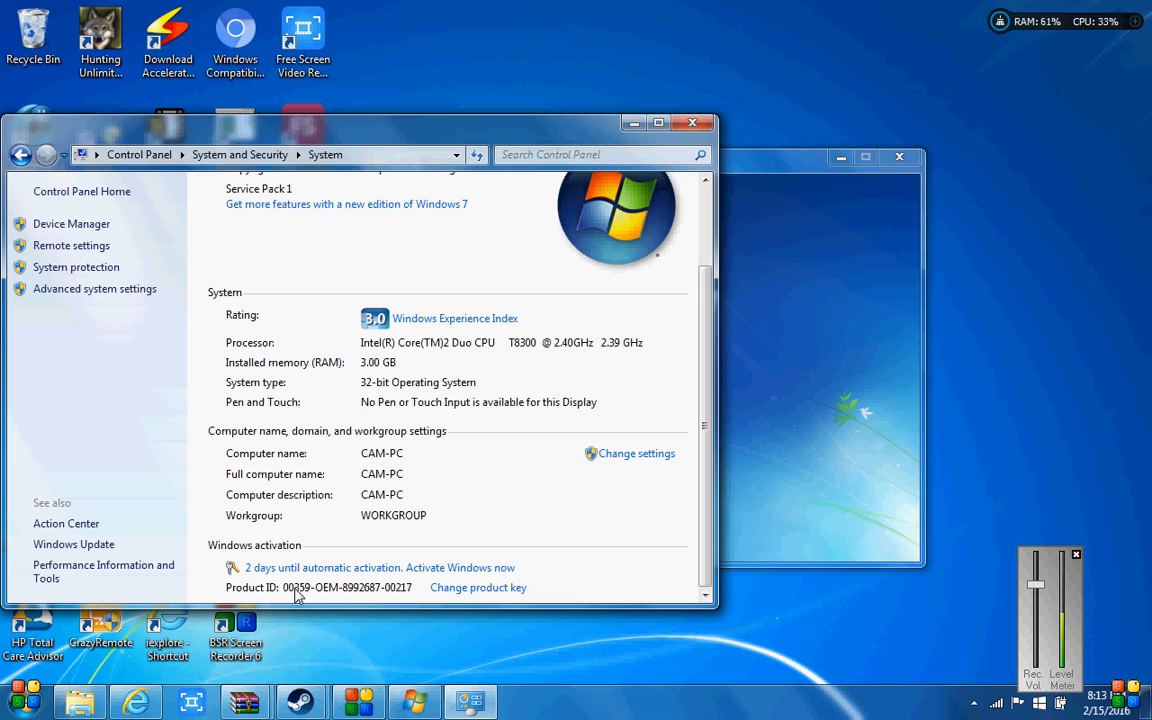
mouse_move(304, 588)
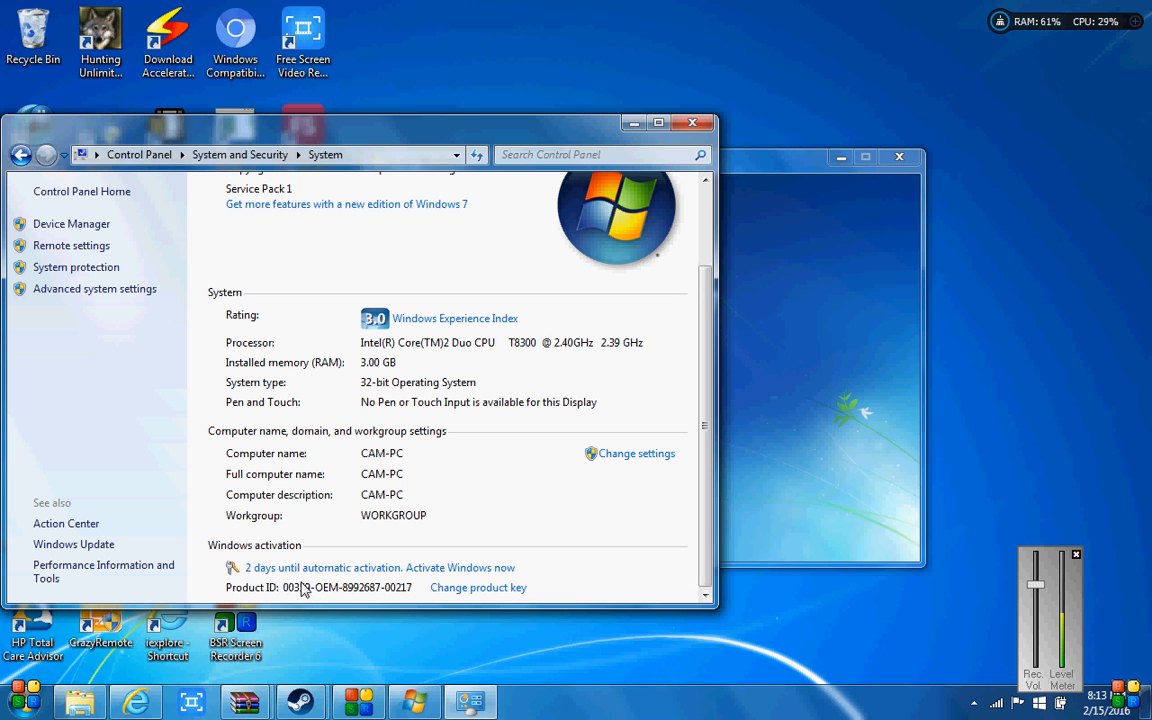
mouse_move(436, 534)
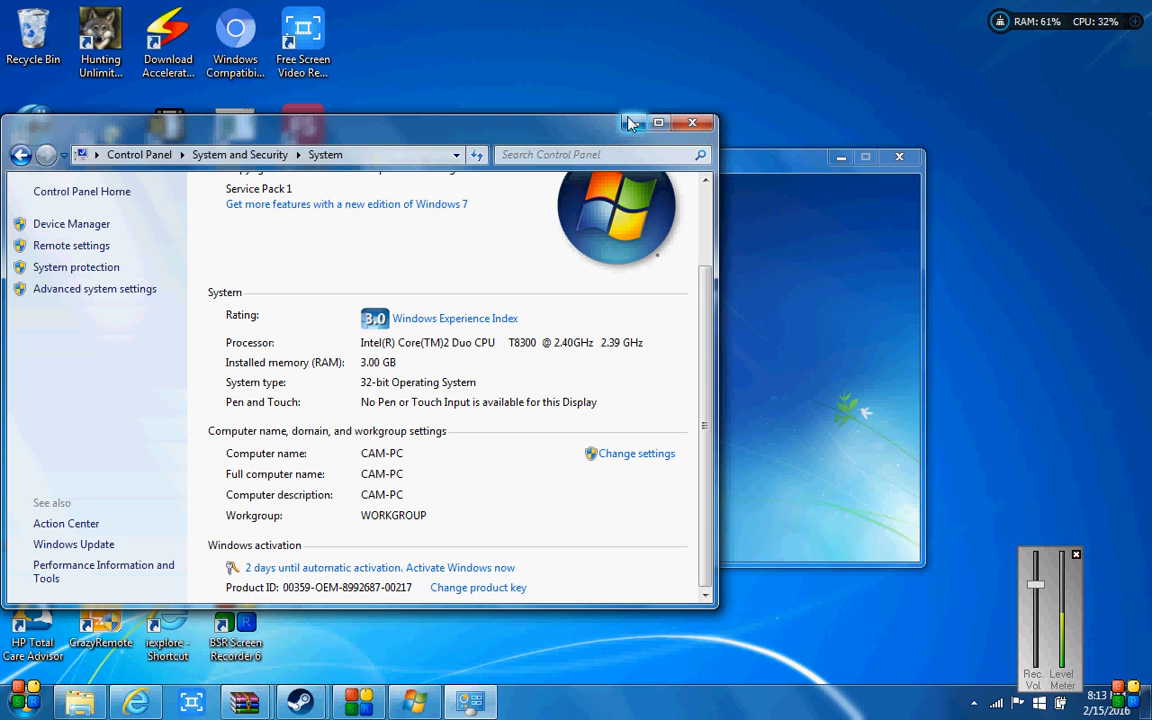
mouse_move(632, 122)
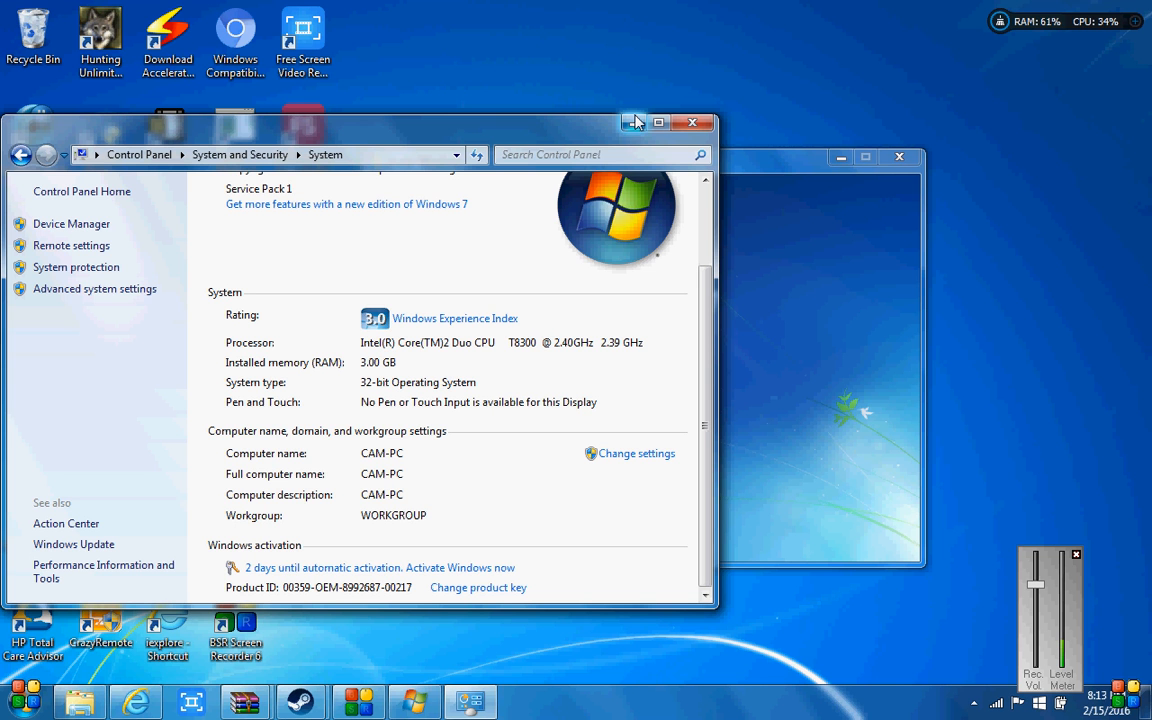
click(692, 122)
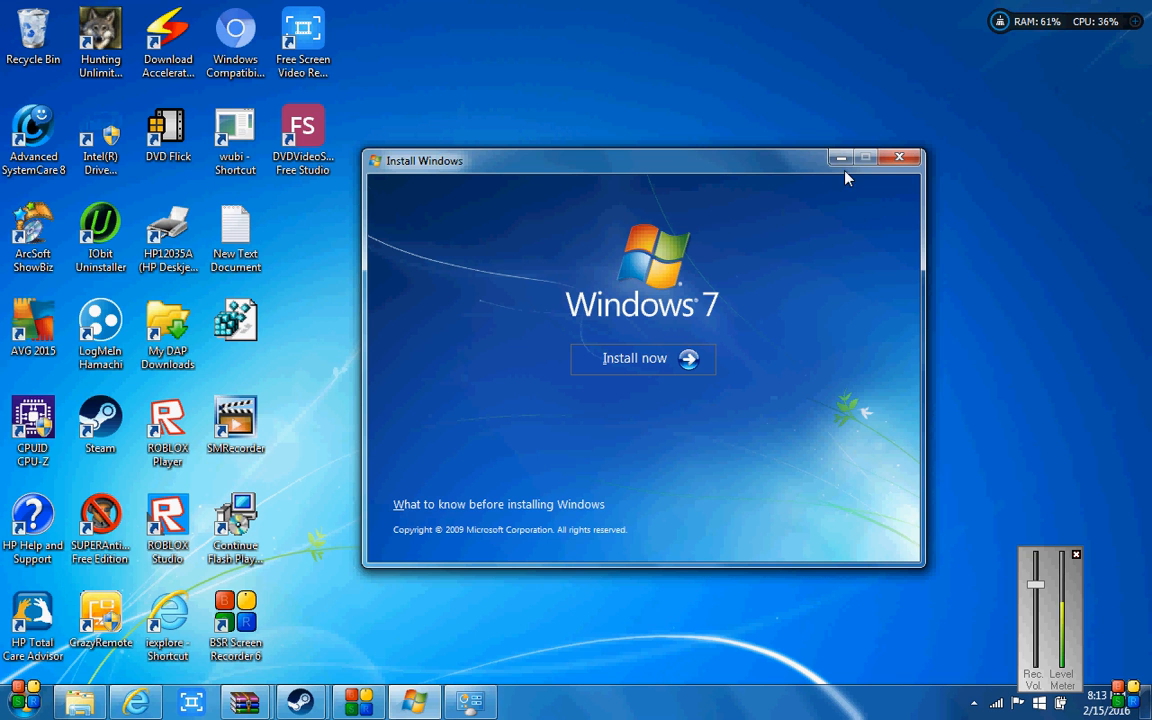
mouse_move(564, 524)
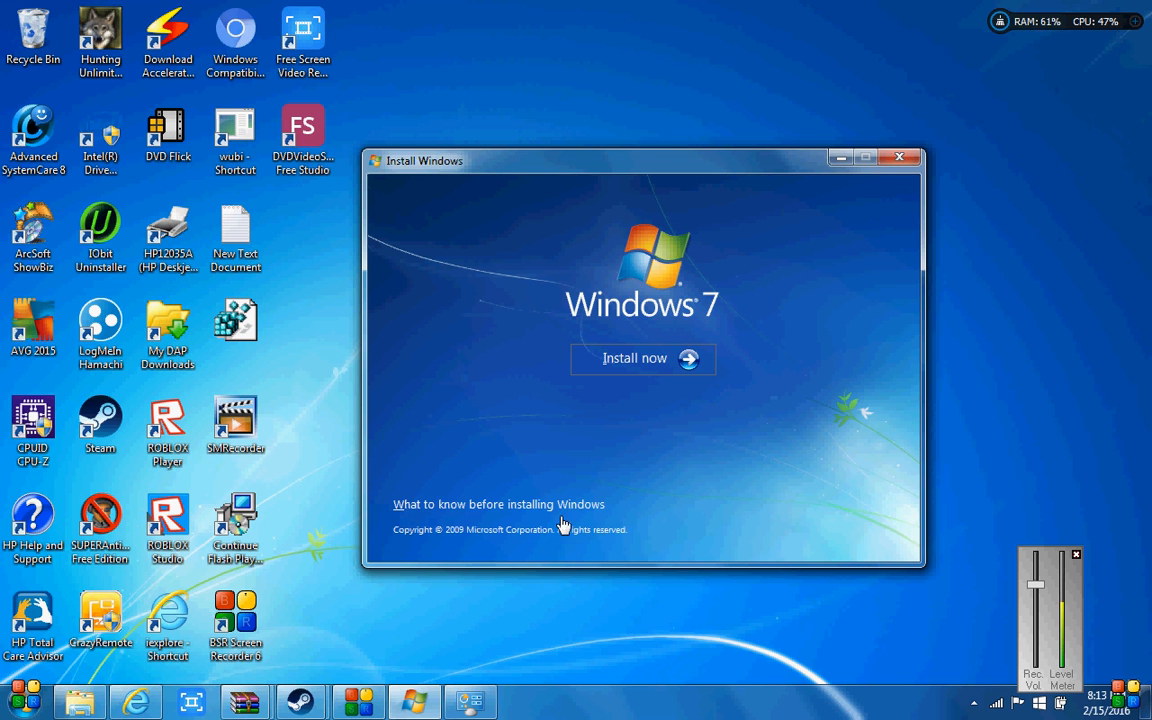
mouse_move(960, 604)
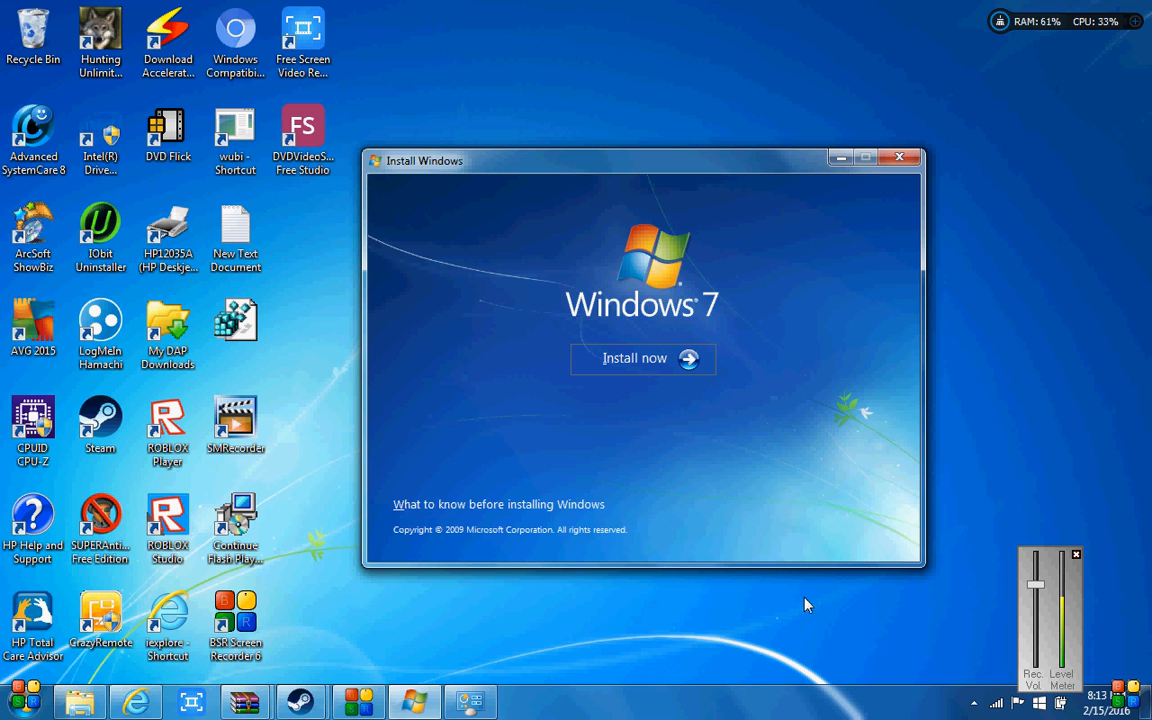
mouse_move(848, 590)
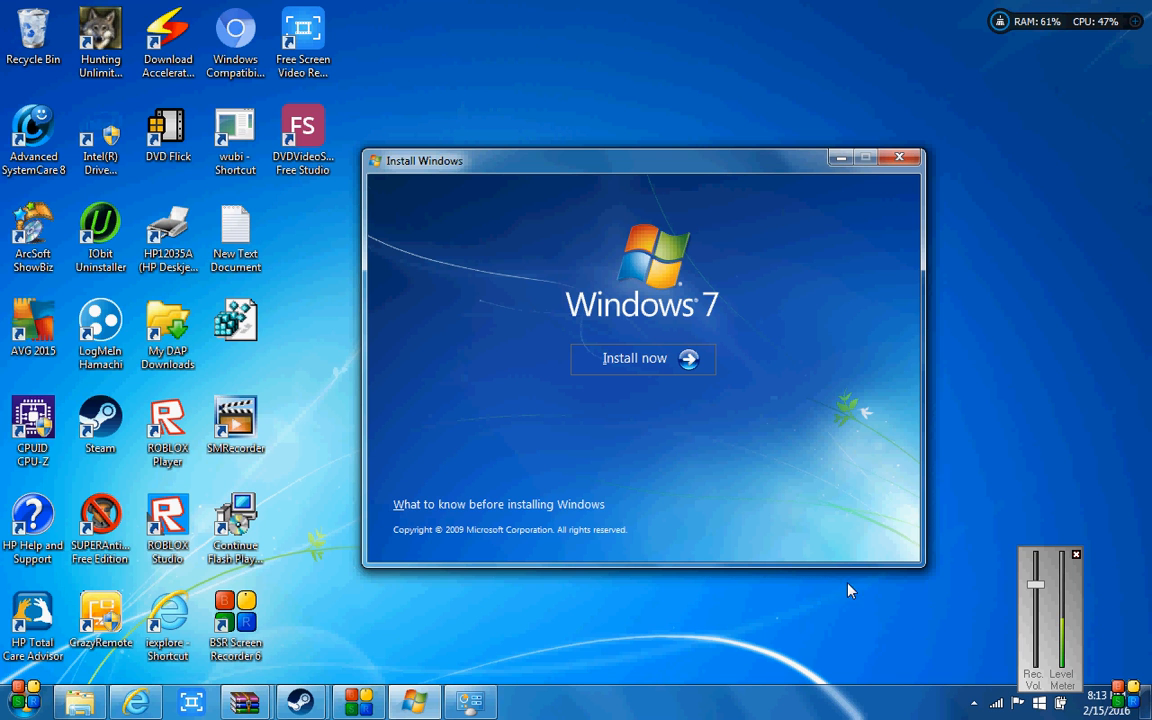
mouse_move(974, 704)
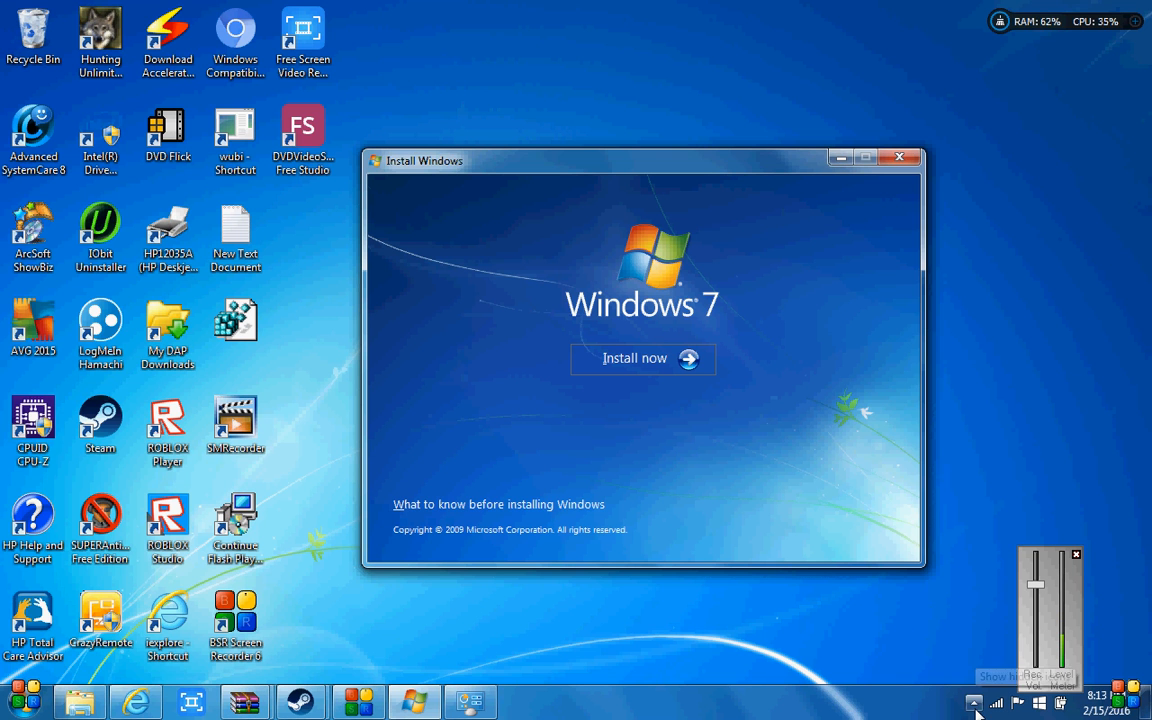
mouse_move(100, 524)
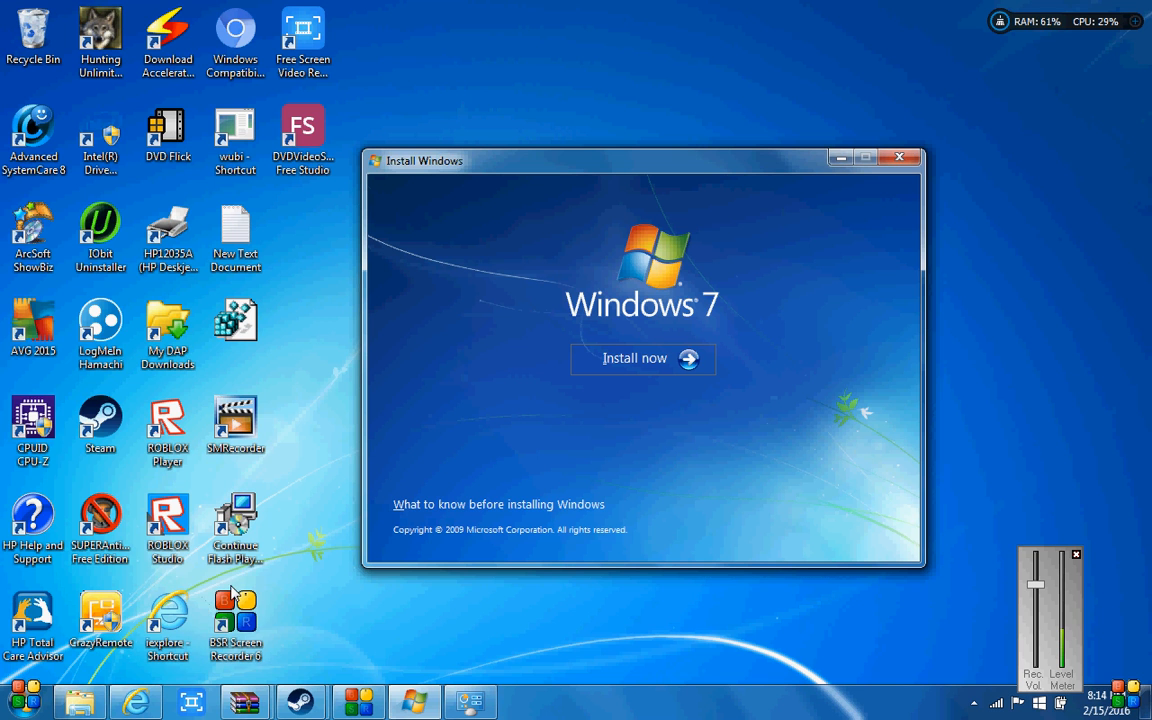
mouse_move(234, 600)
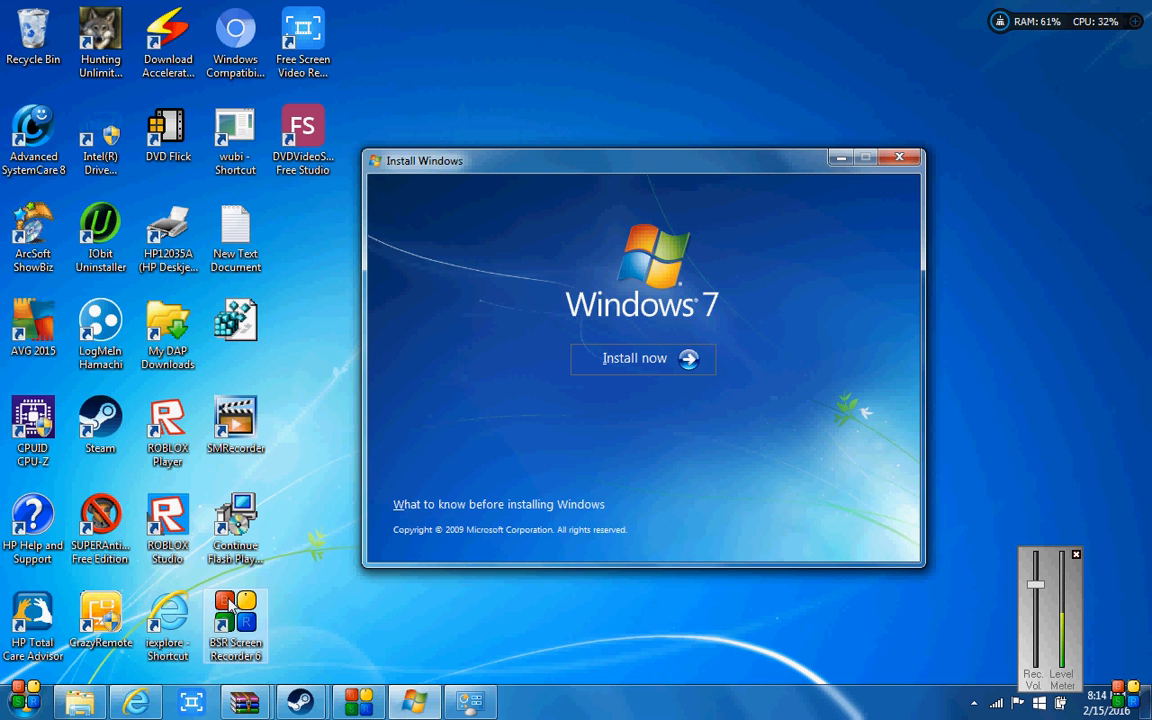
mouse_move(312, 424)
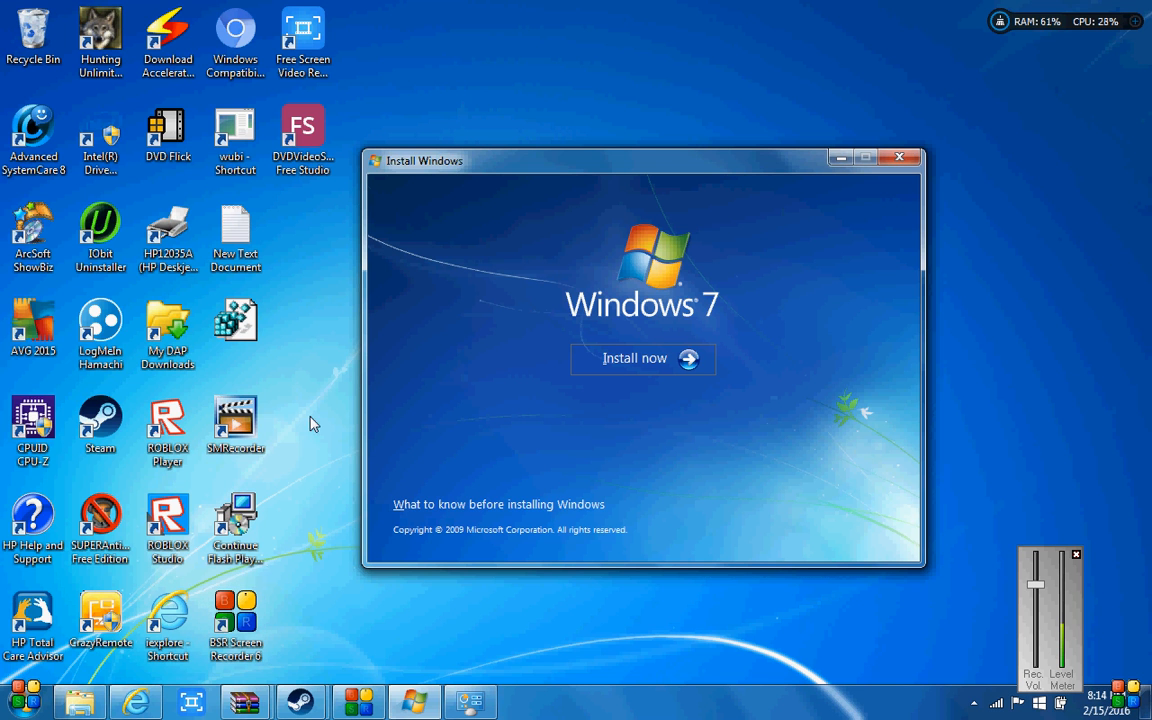
mouse_move(816, 156)
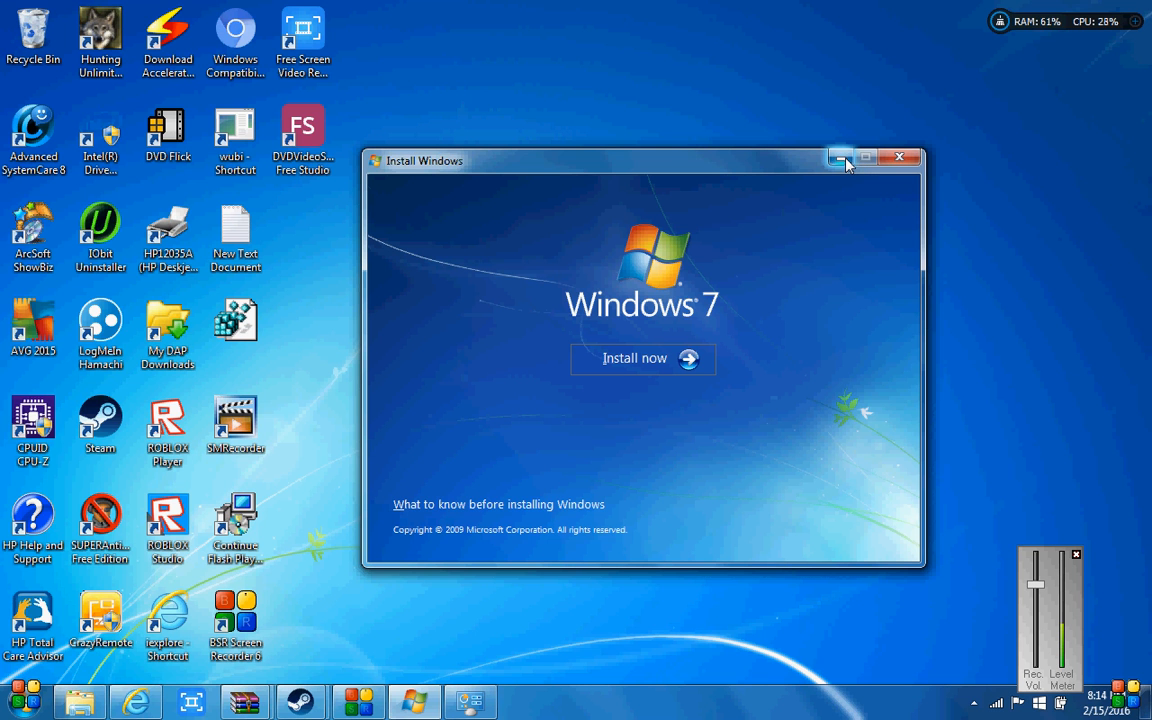
mouse_move(840, 156)
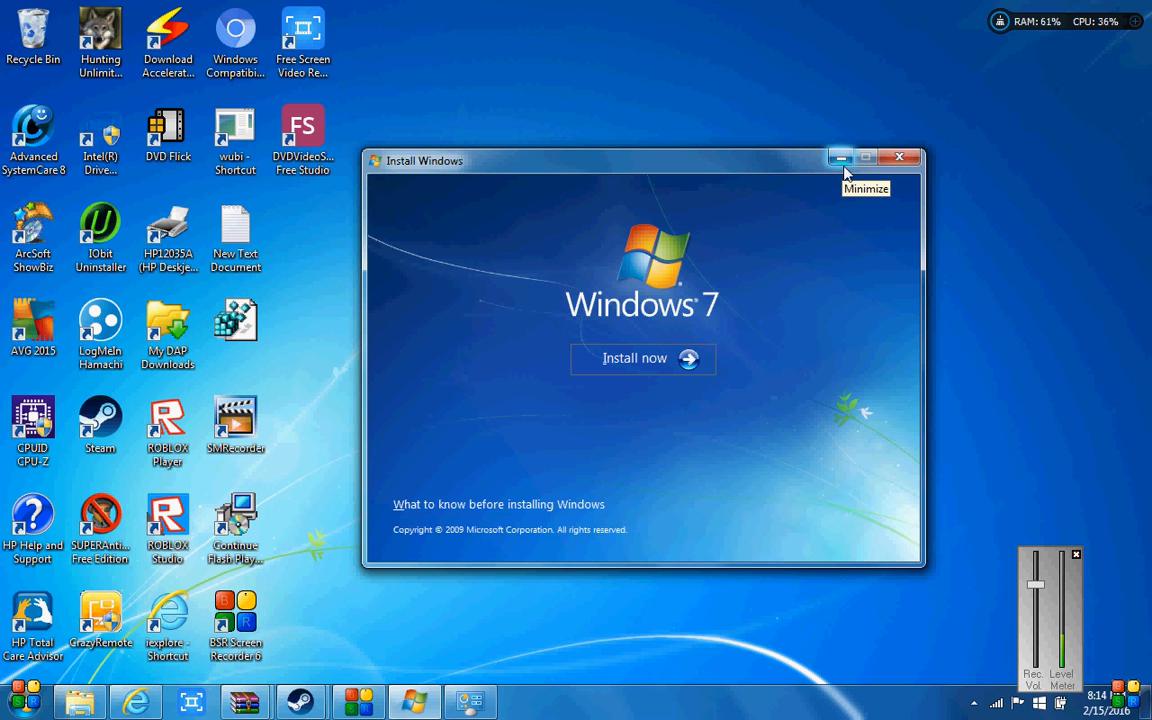
mouse_move(744, 434)
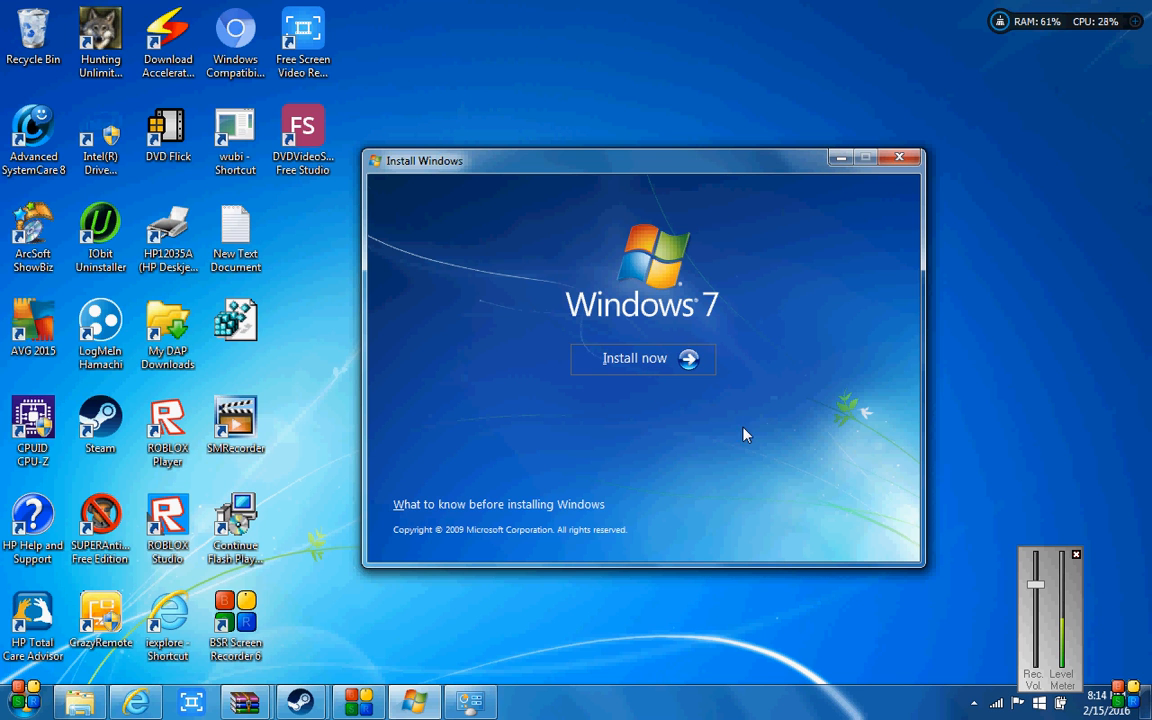
mouse_move(690, 358)
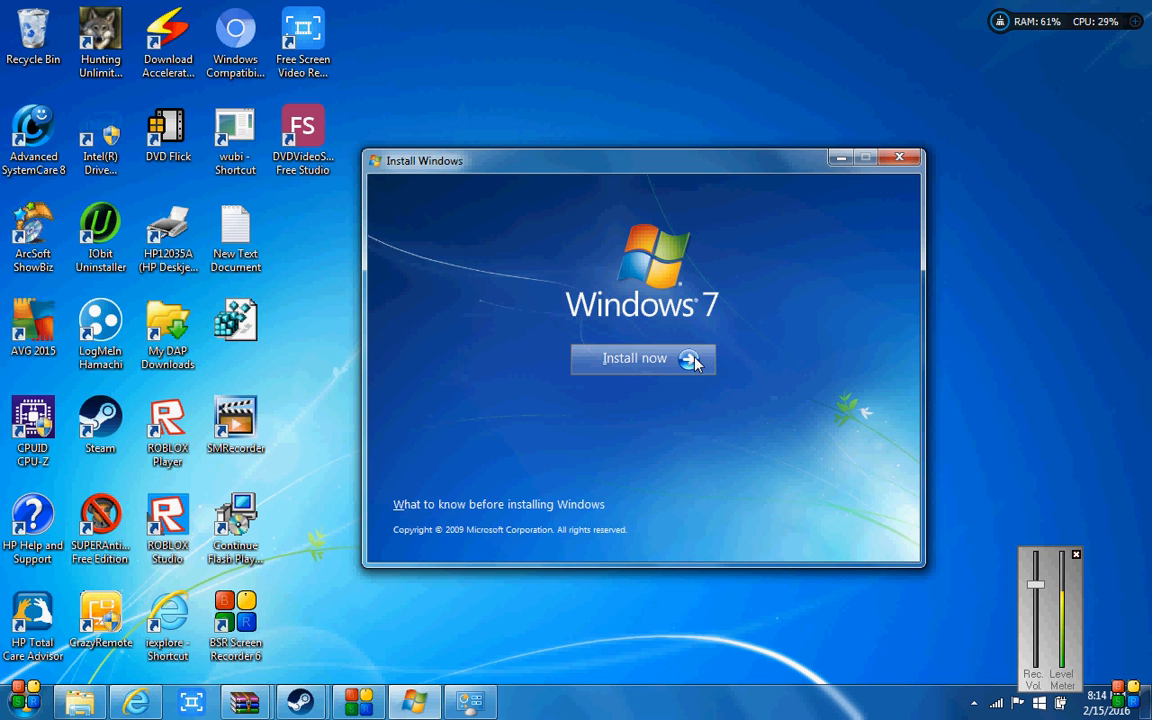
mouse_move(802, 196)
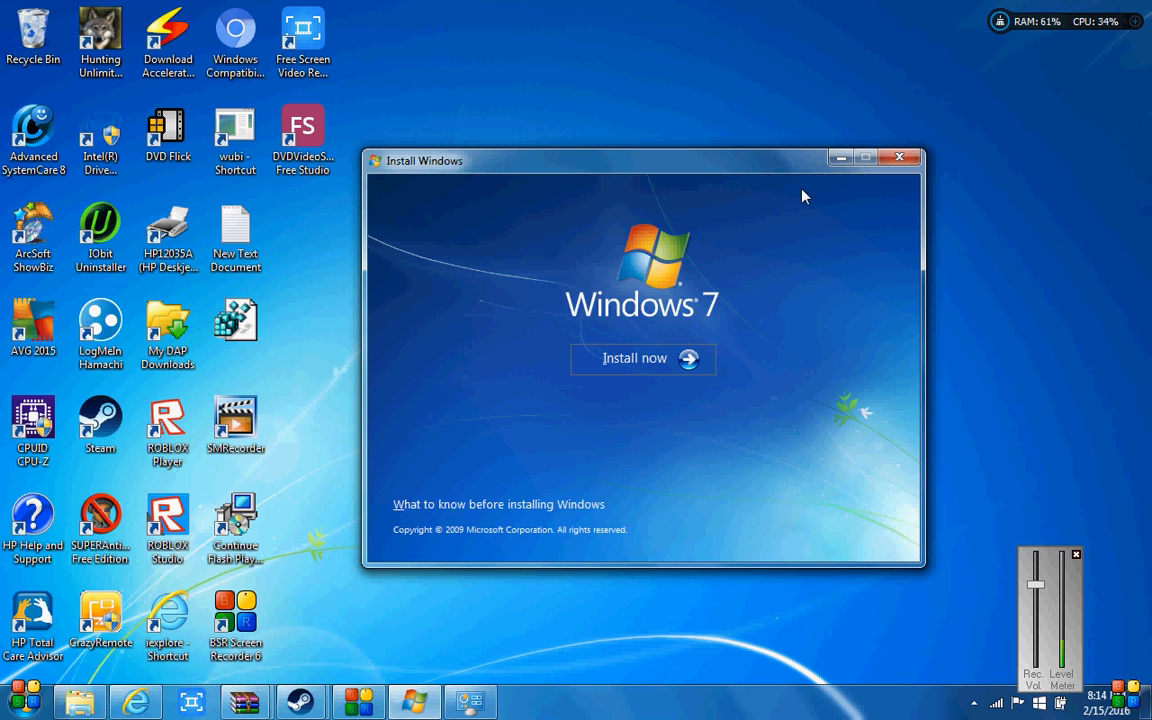
mouse_move(838, 156)
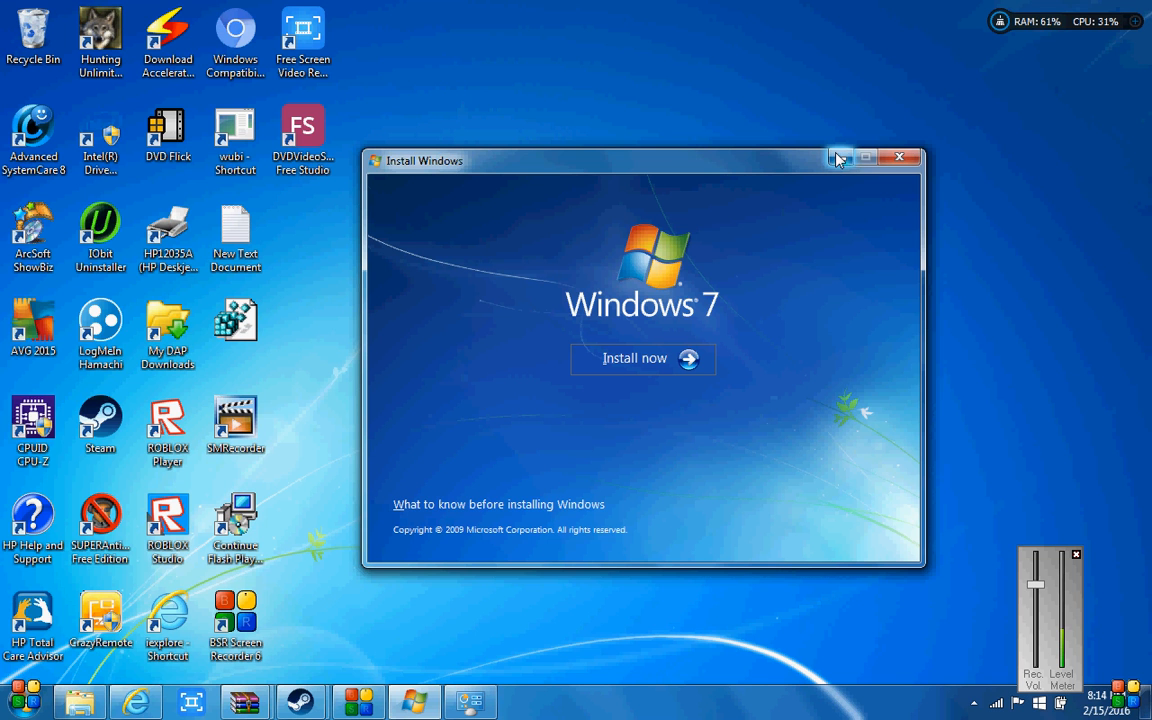
mouse_move(840, 156)
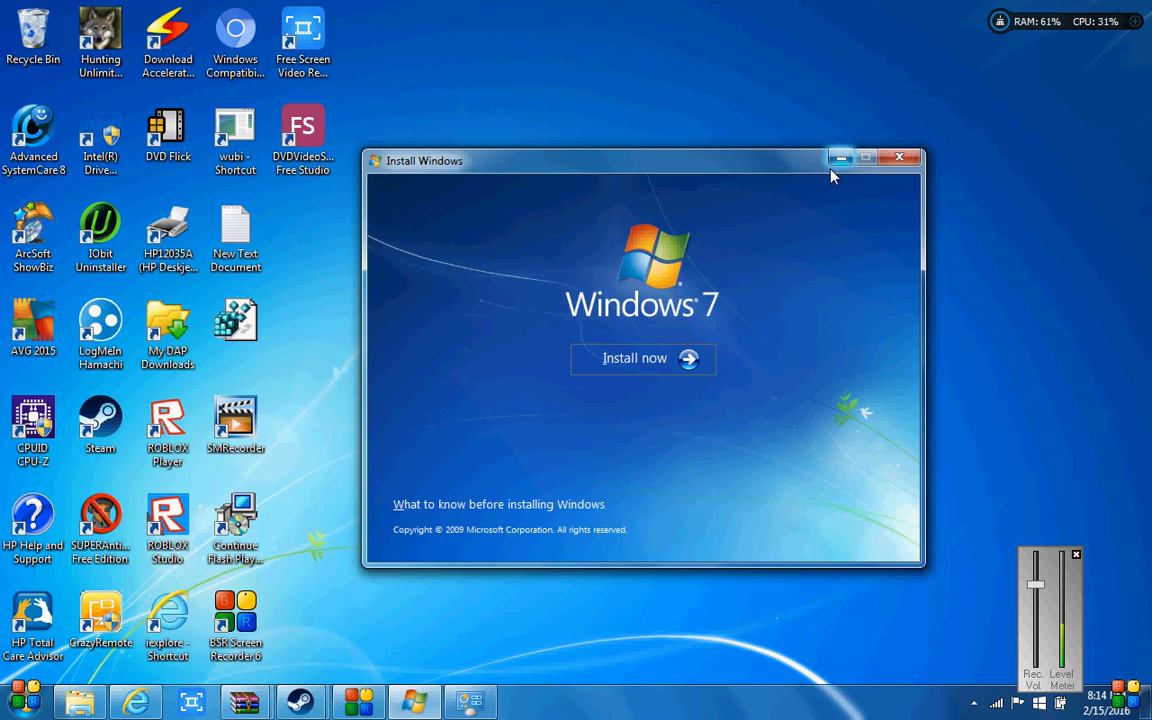
mouse_move(838, 172)
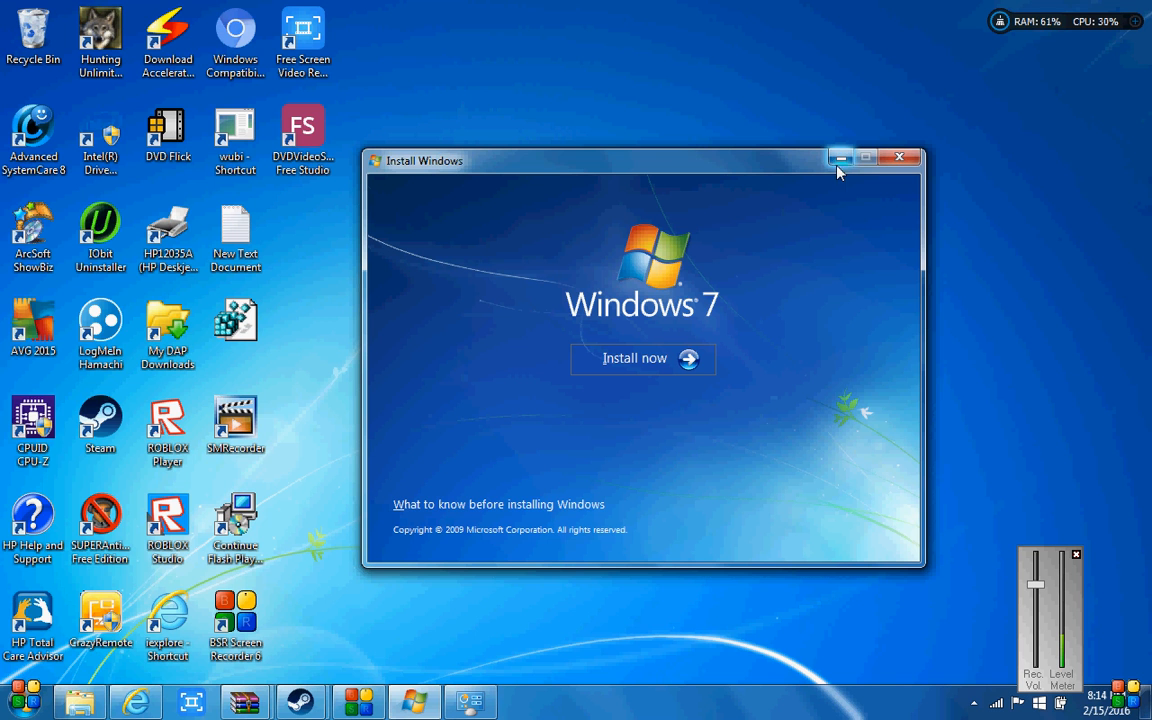
mouse_move(840, 156)
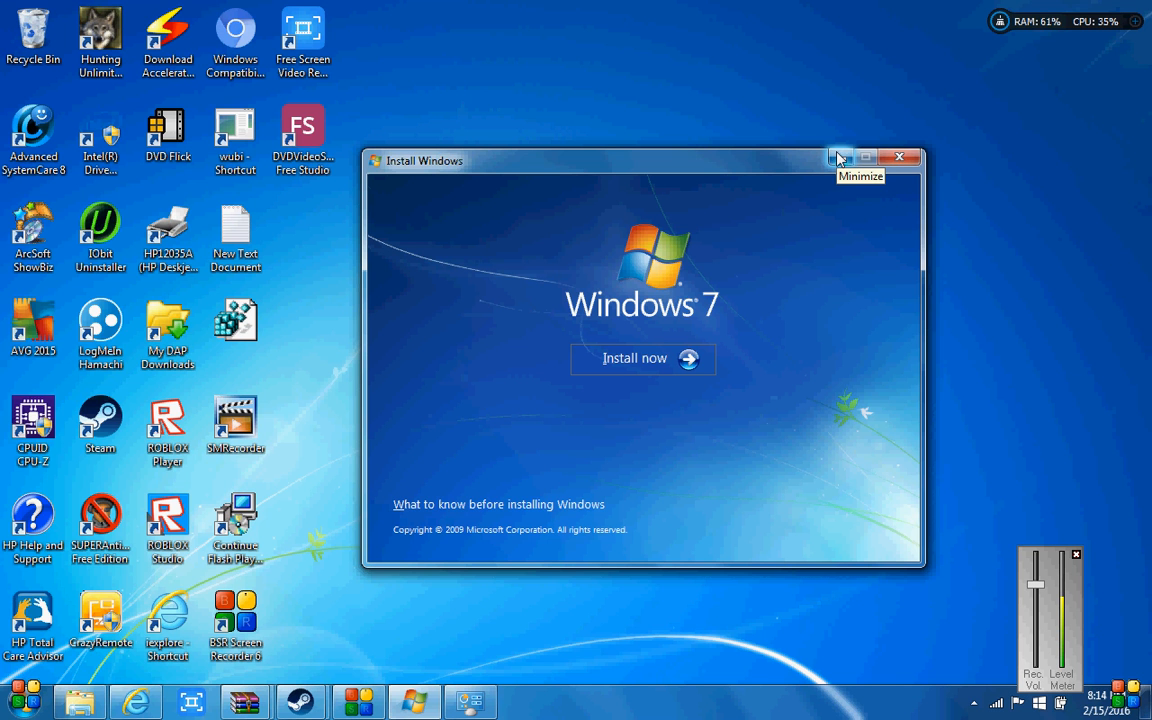
mouse_move(838, 158)
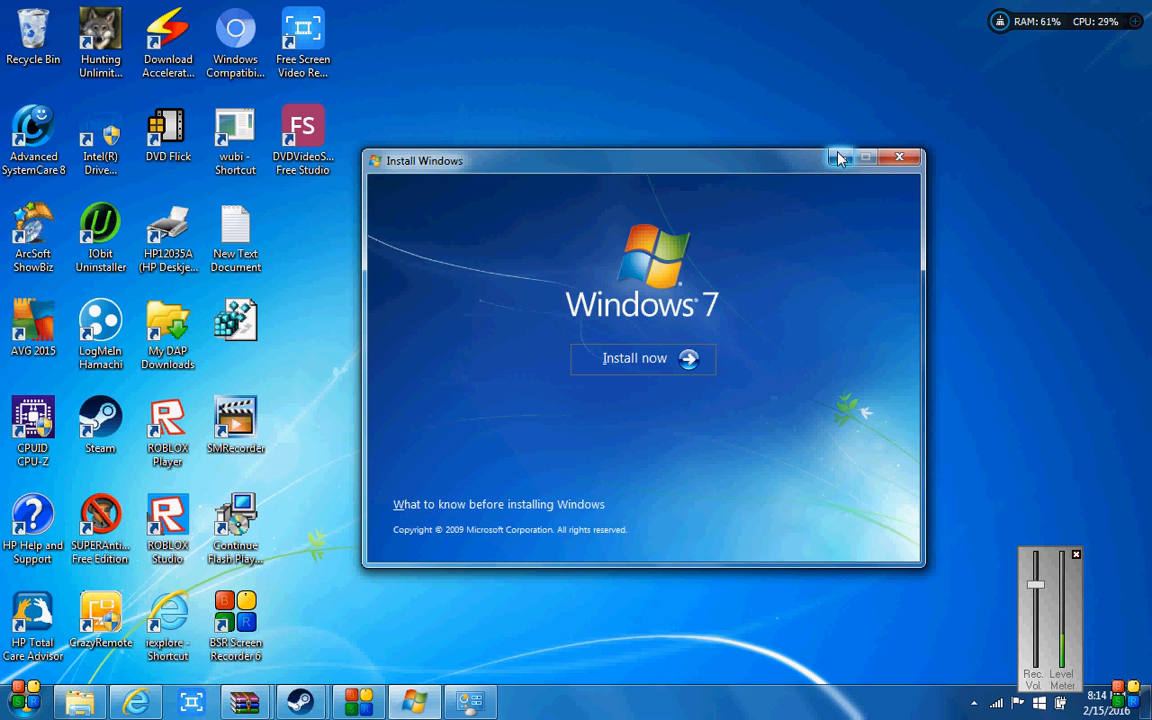
mouse_move(838, 156)
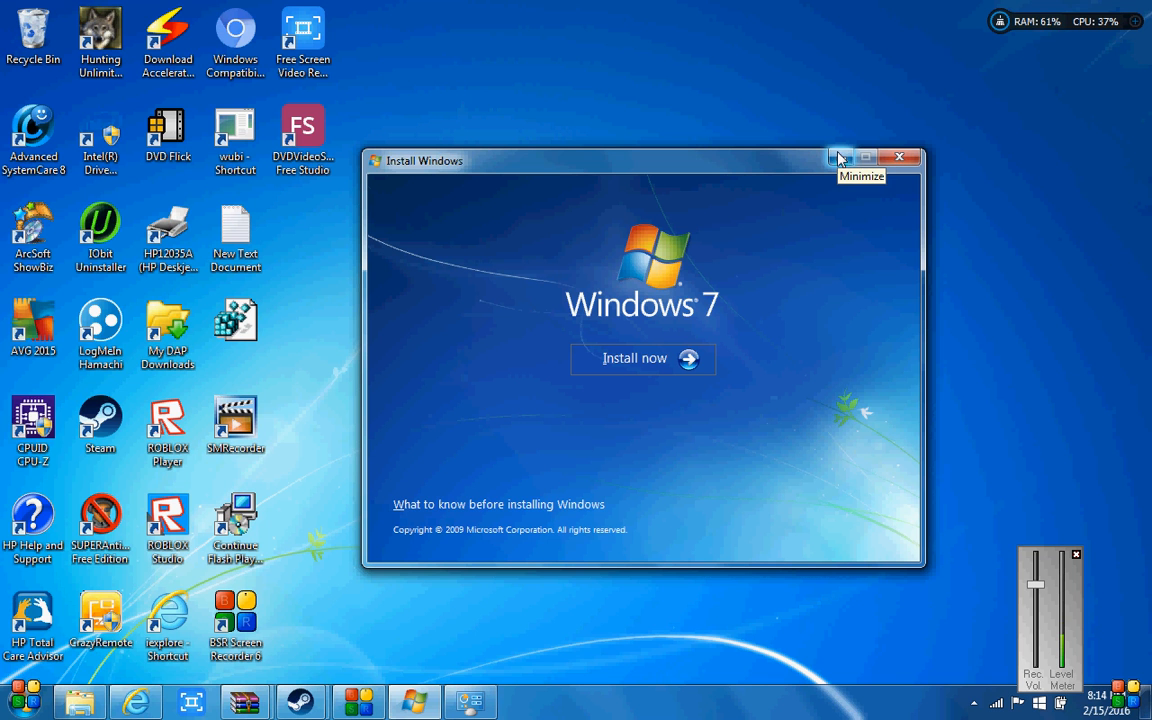
mouse_move(818, 138)
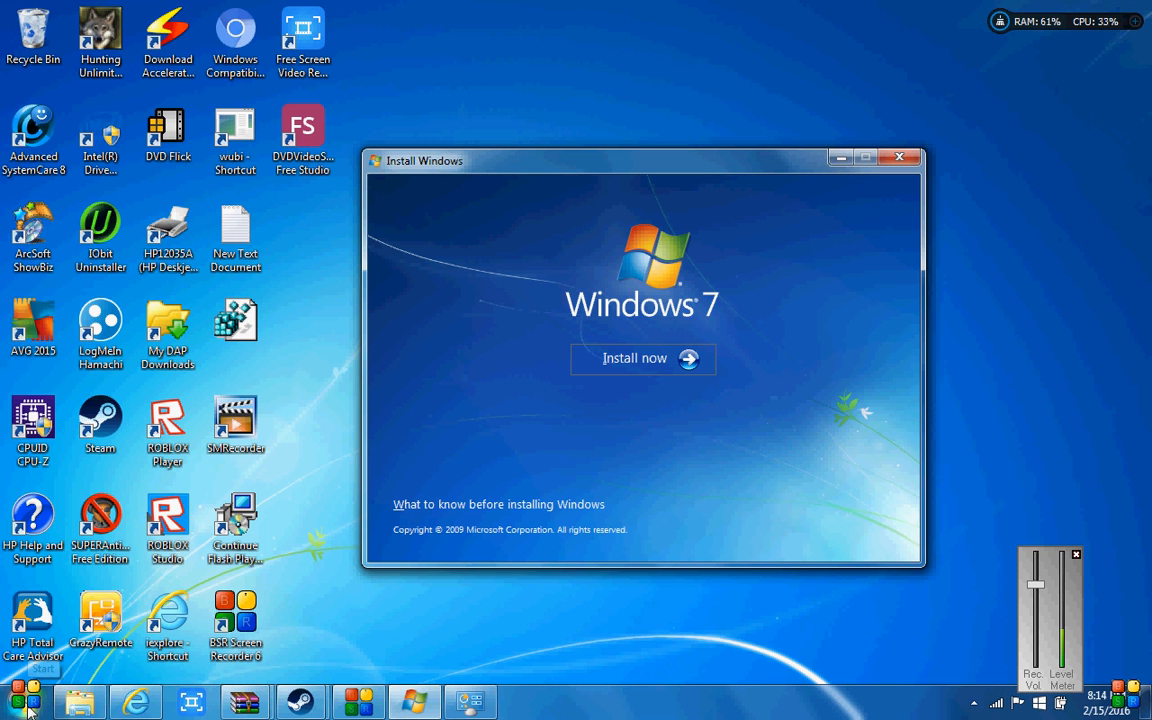
Search the Start menu for cmd and bring up its Run as administrator options
click(20, 702)
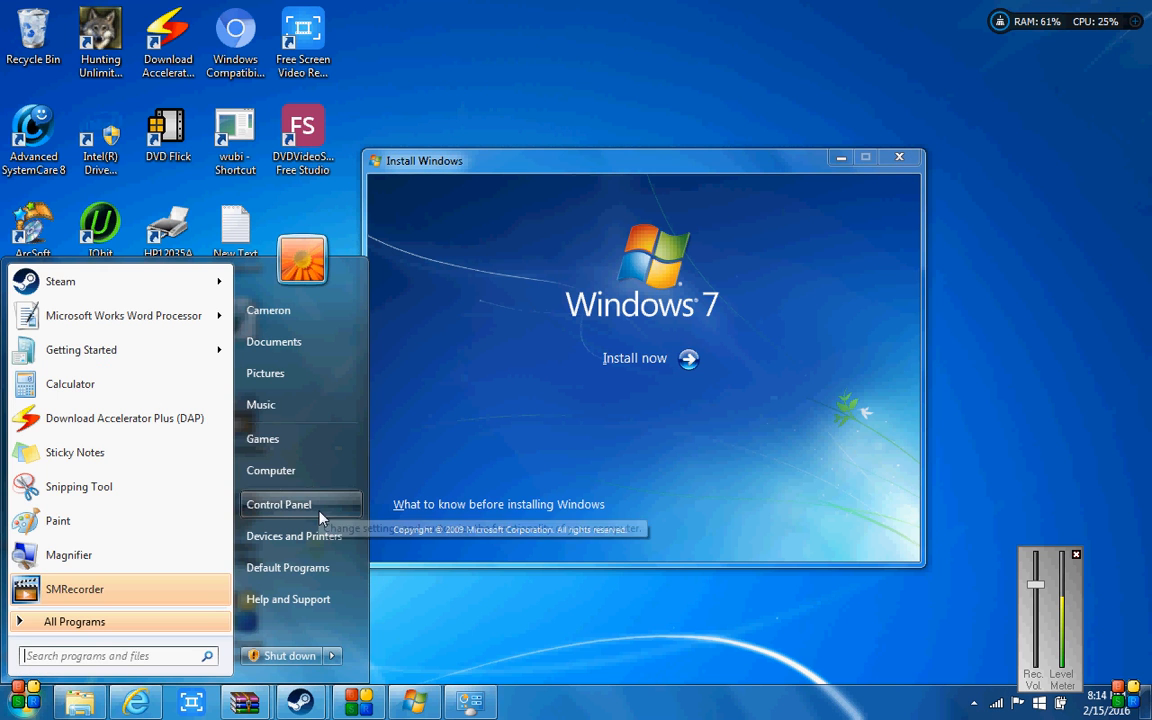
mouse_move(84, 680)
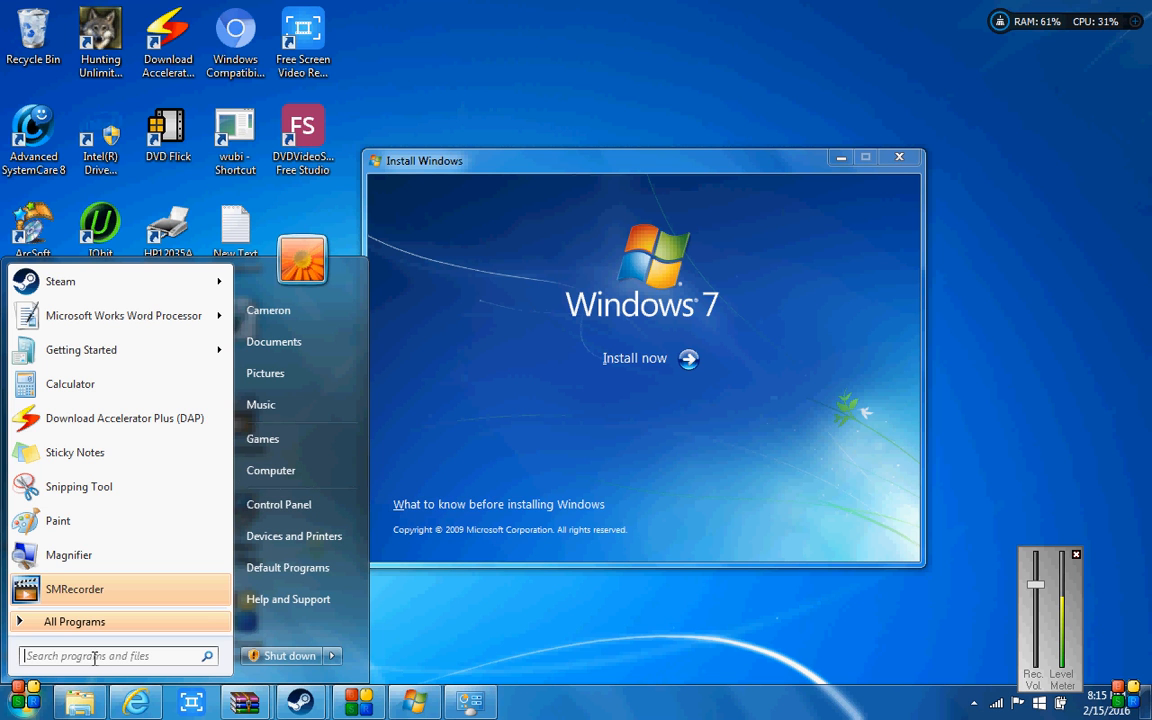
text(cmd)
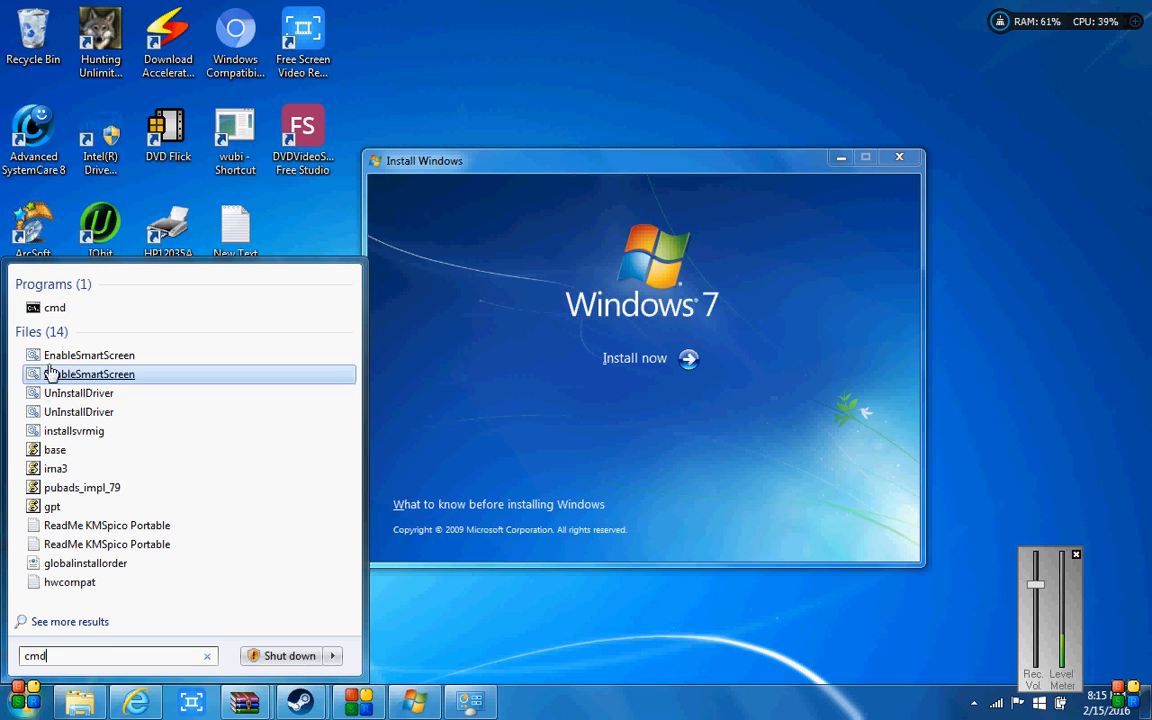
right_click(56, 308)
text(slmgr -)
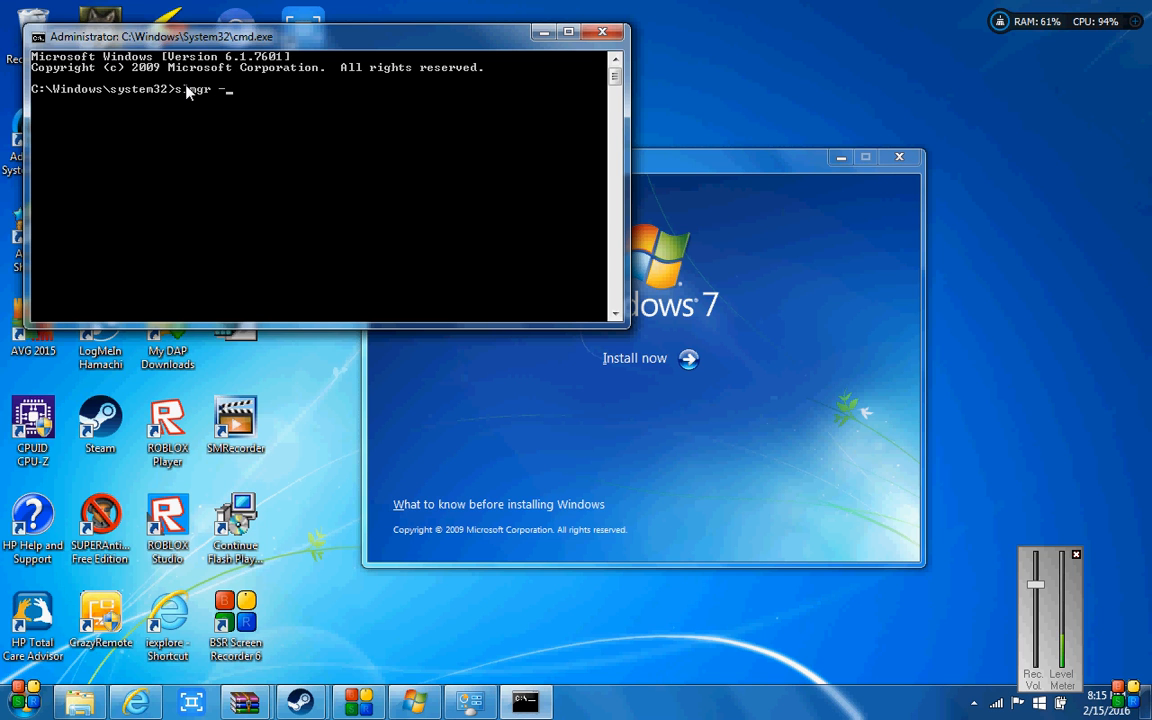
Finish the slmgr -rearm command at the elevated prompt without running it
text(rea)
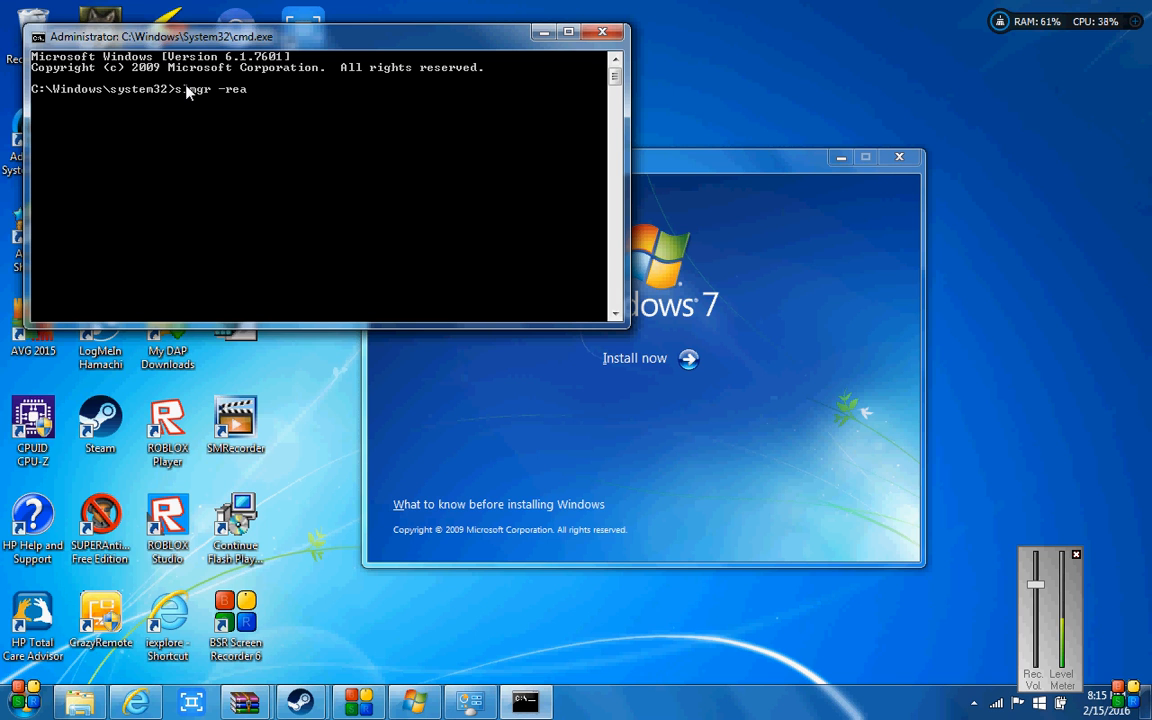
text(rm)
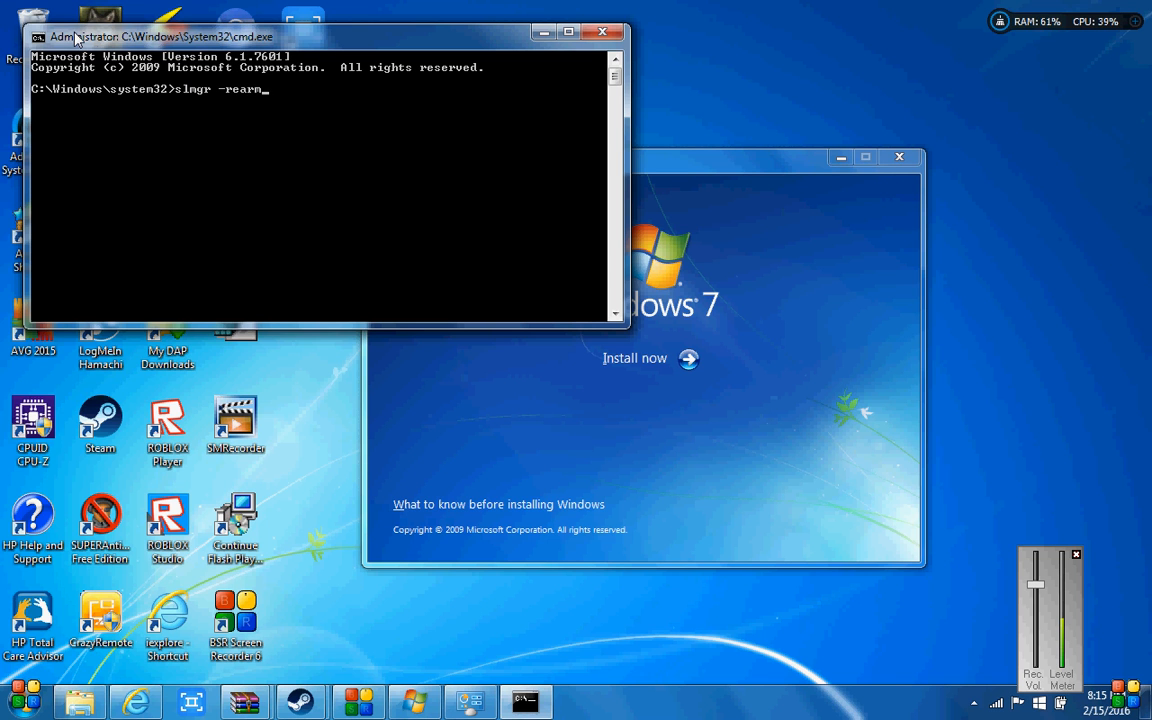
mouse_move(320, 156)
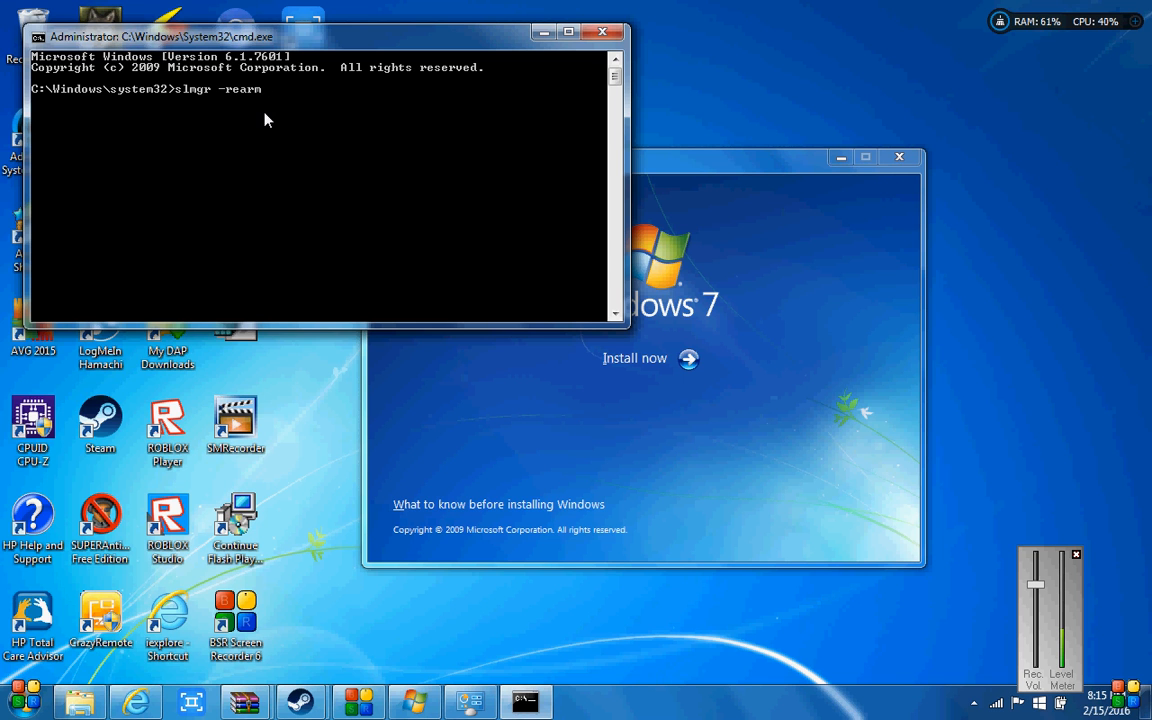
mouse_move(744, 324)
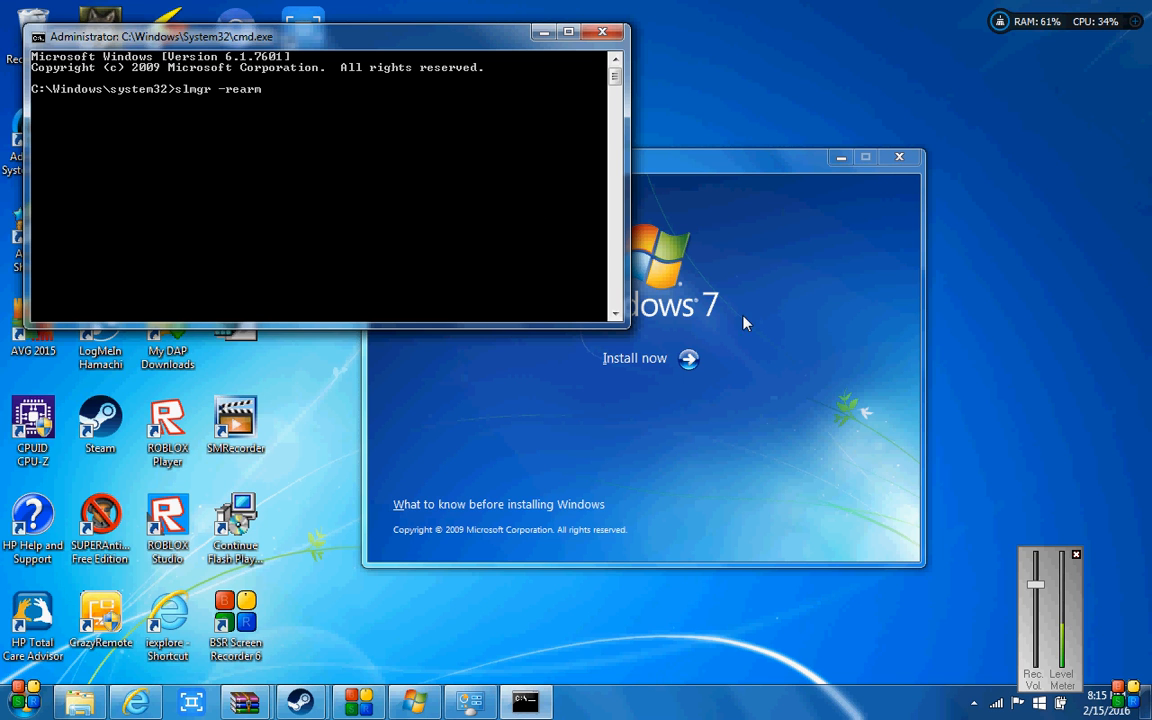
mouse_move(716, 420)
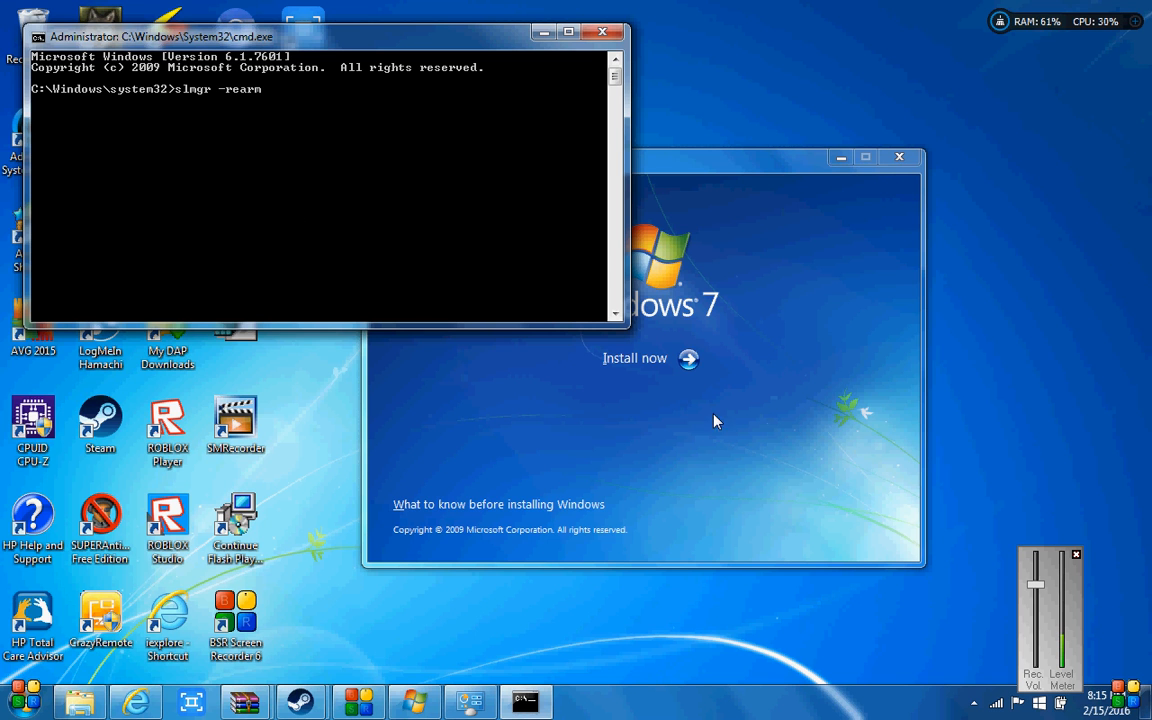
mouse_move(380, 318)
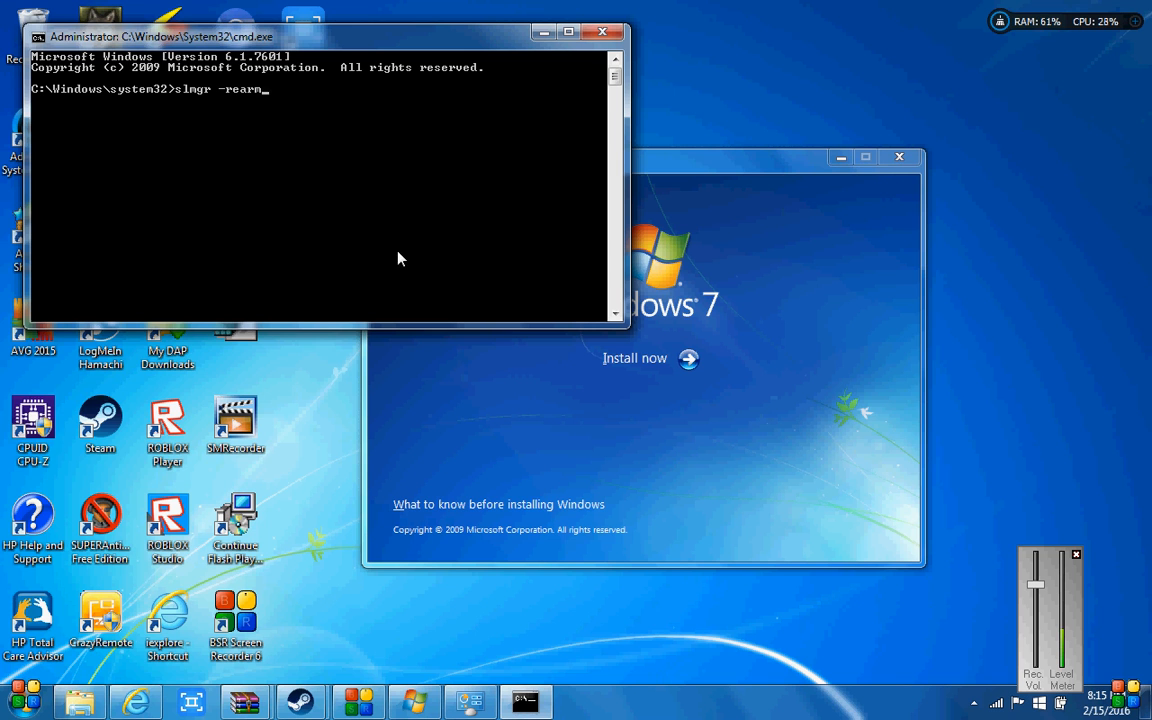
mouse_move(336, 244)
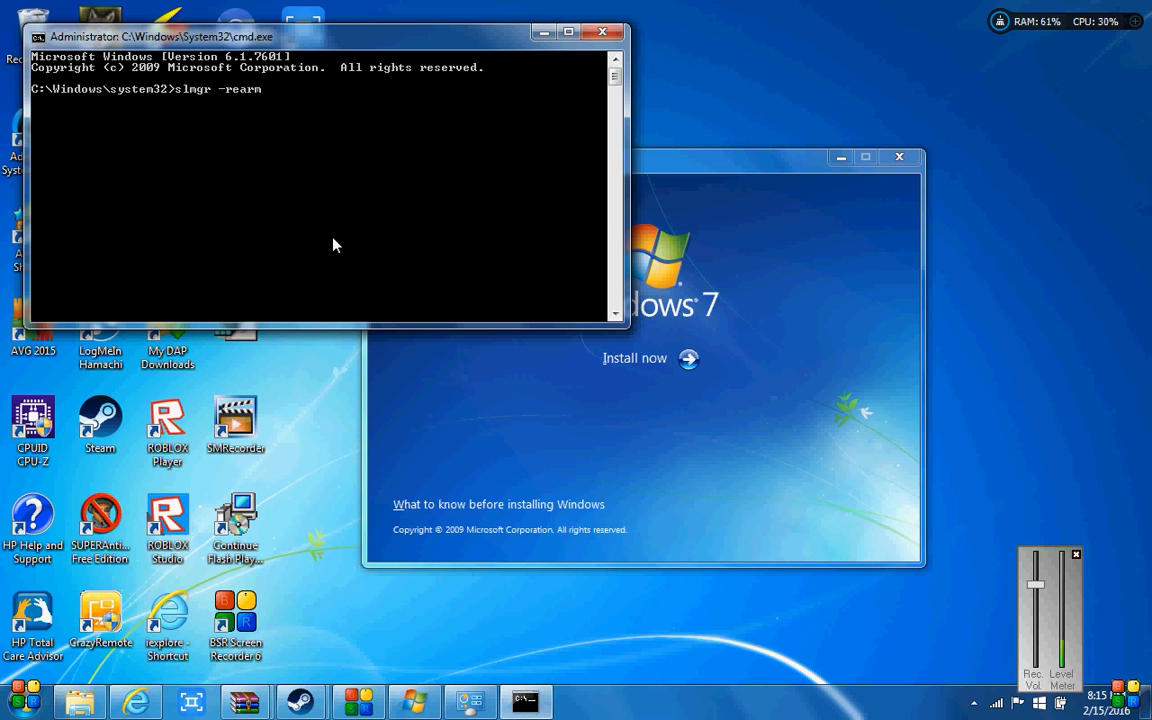
mouse_move(548, 18)
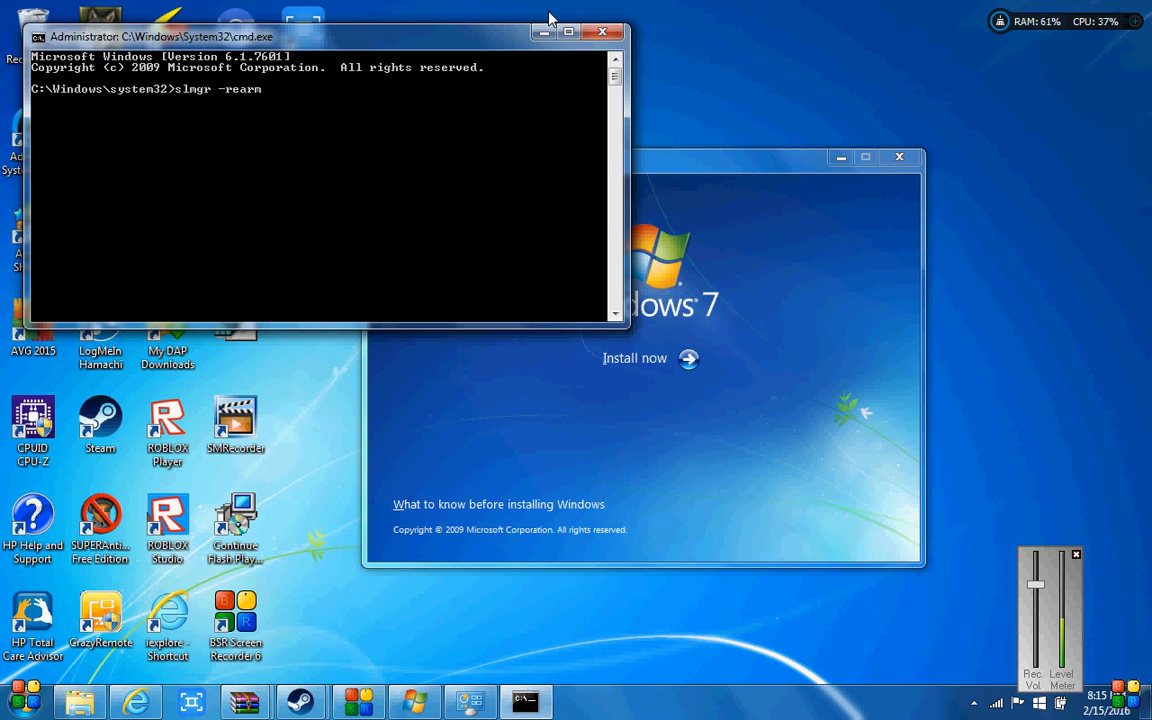
mouse_move(544, 32)
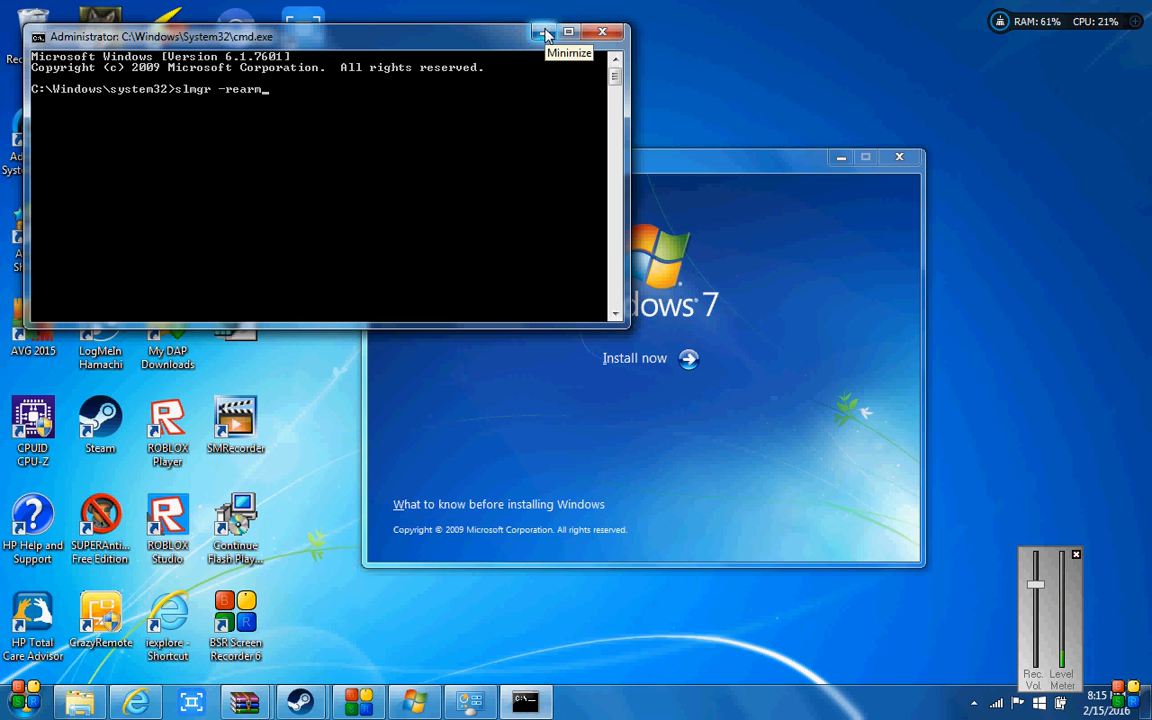
Minimize the Command Prompt and Install Windows windows, then reveal the hidden tray icons
click(542, 32)
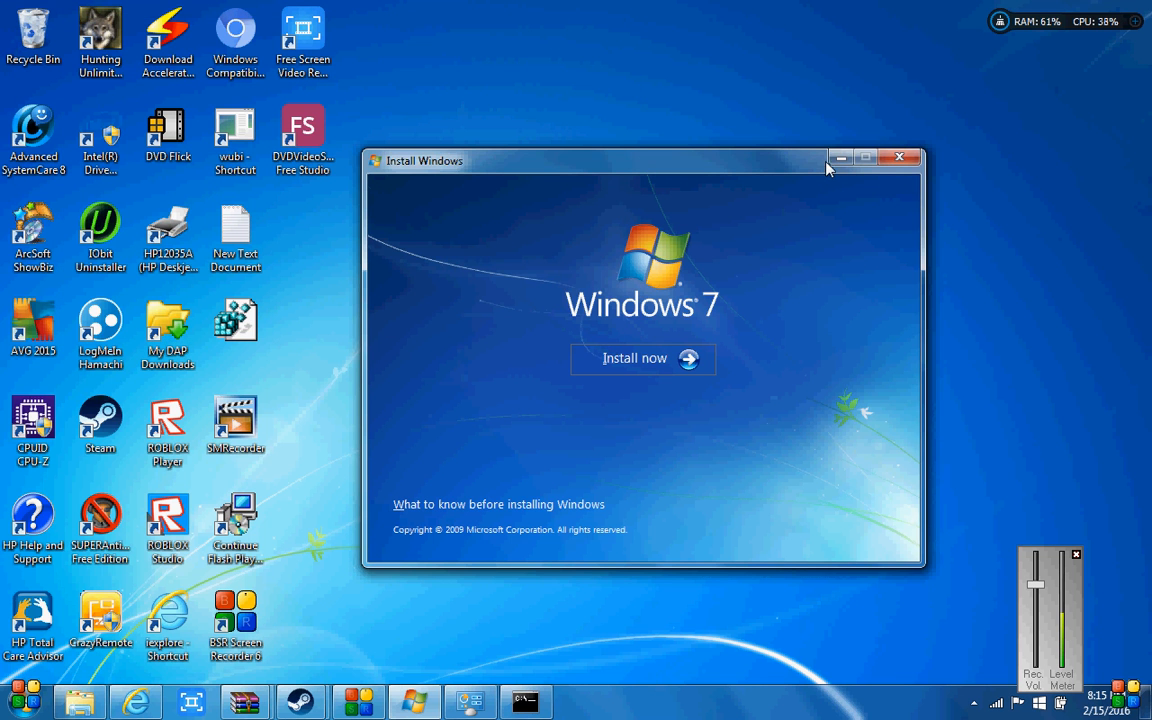
click(900, 158)
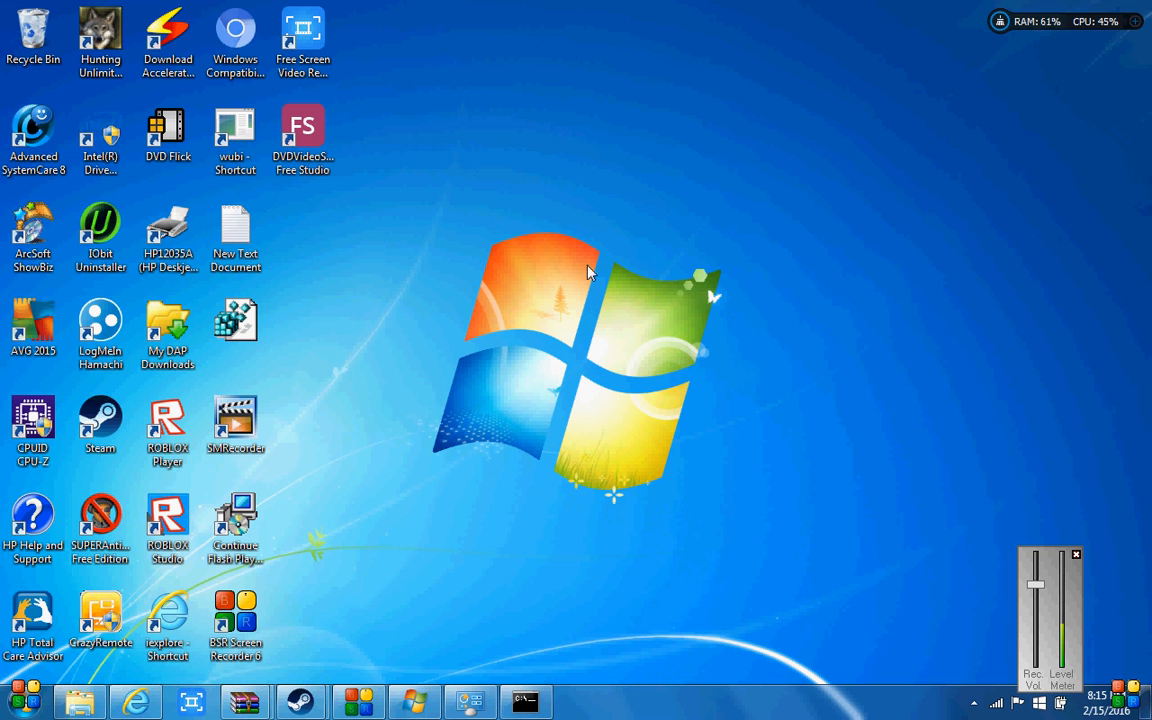
mouse_move(528, 658)
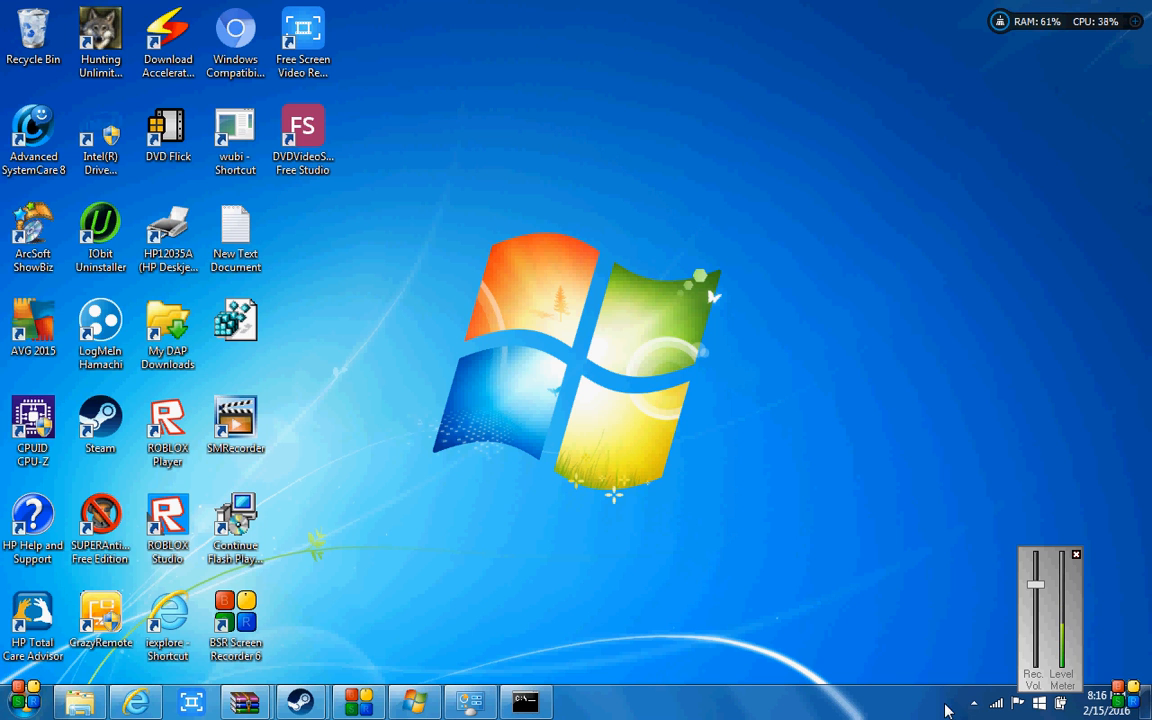
click(972, 702)
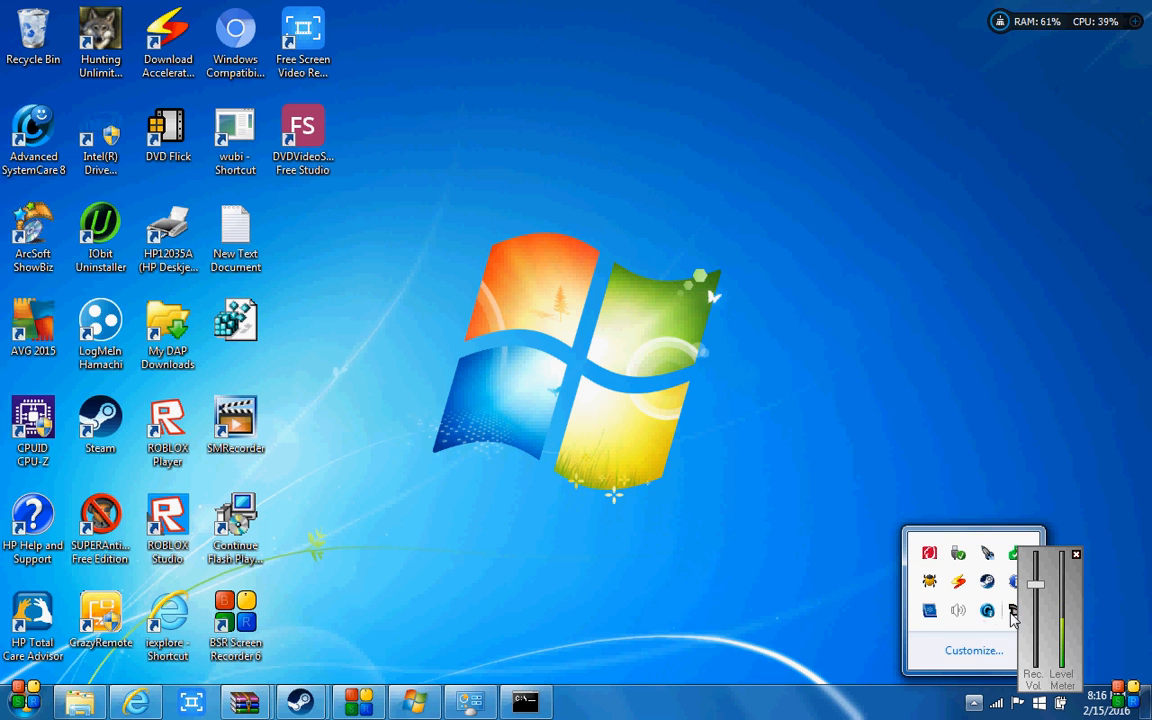